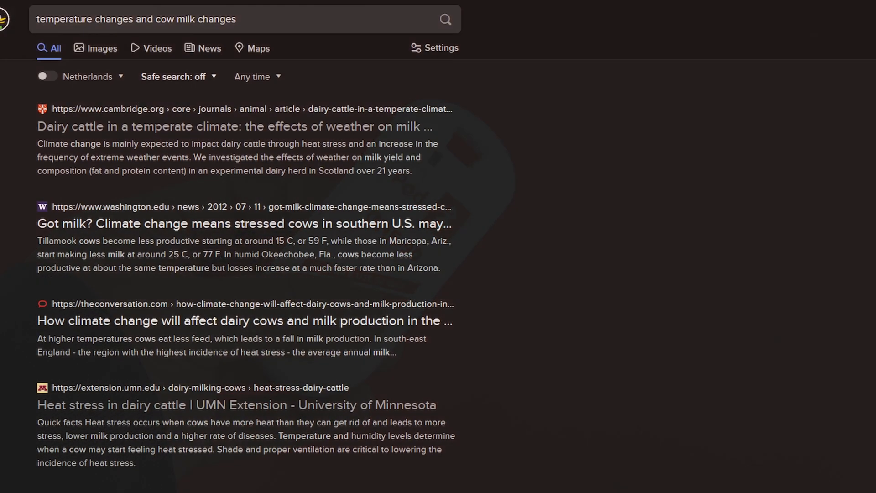
Scroll the FCC ID page down until the Exhibits table of PDFs is in view
scroll(down, 3)
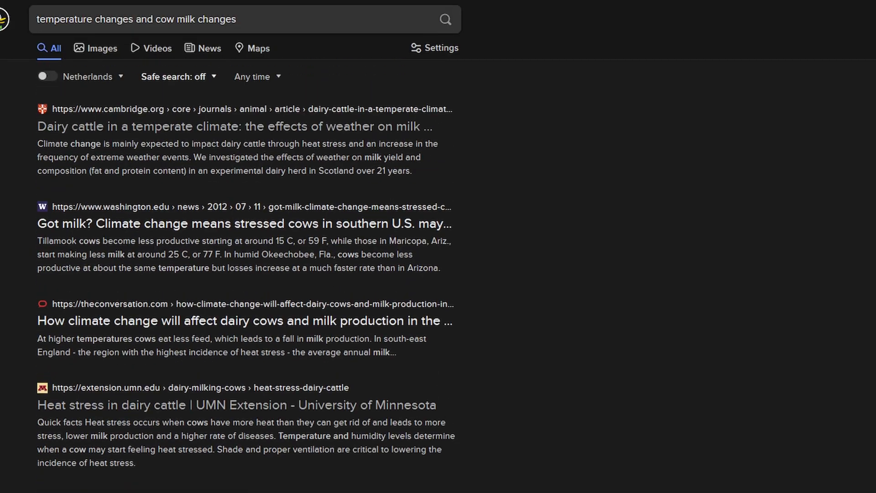
mouse_move(334, 226)
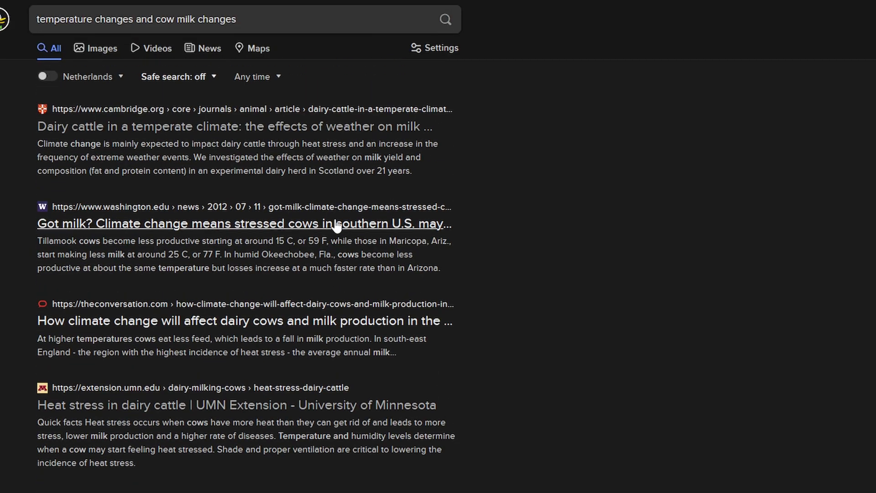
click(95, 48)
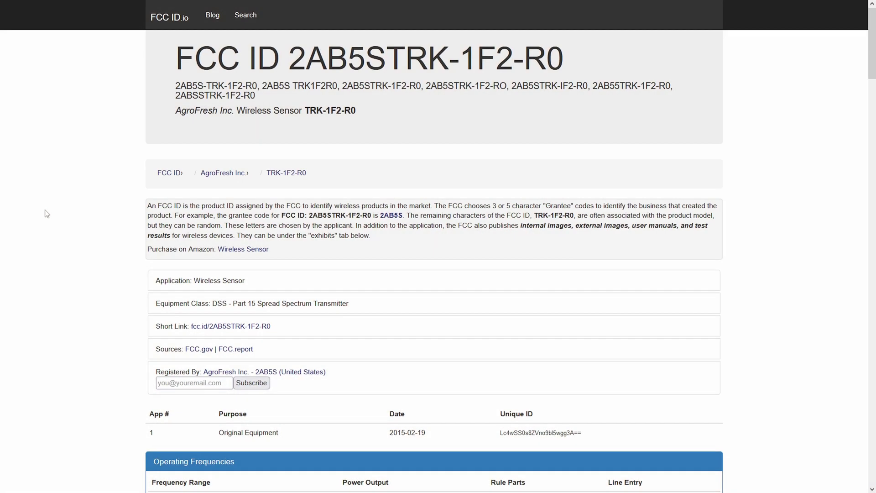
scroll(down, 3)
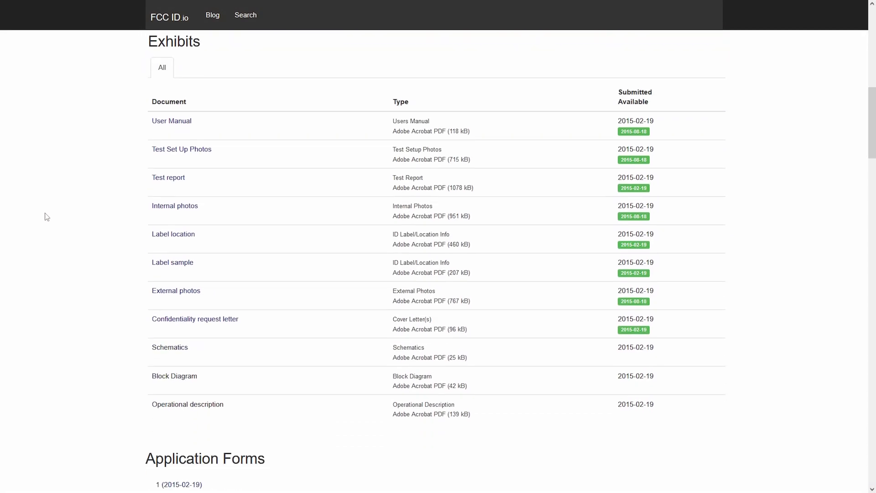
scroll(down, 3)
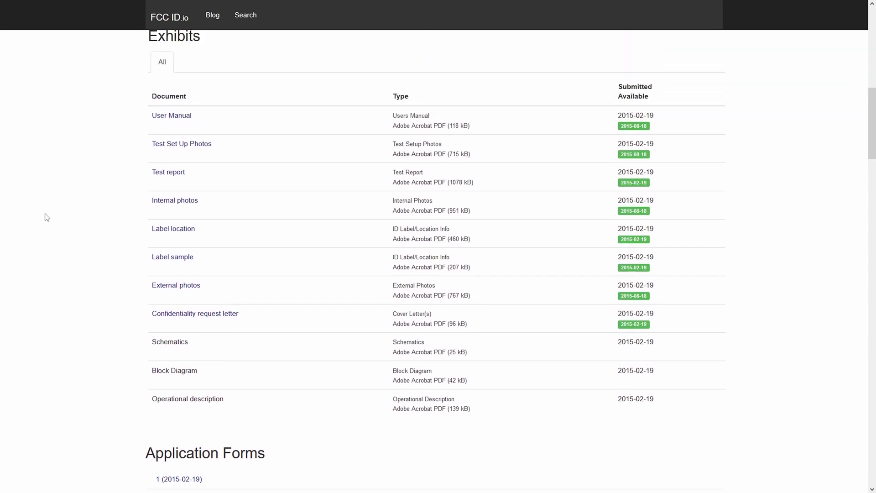
scroll(up, 3)
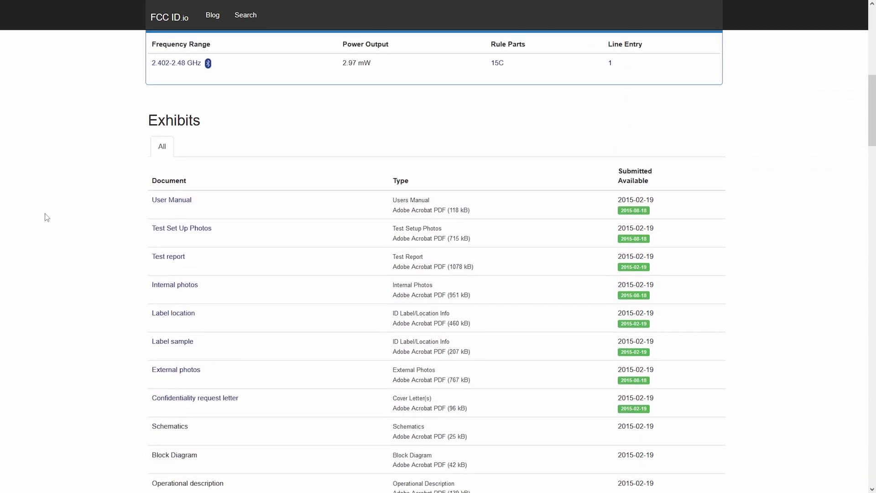
scroll(down, 3)
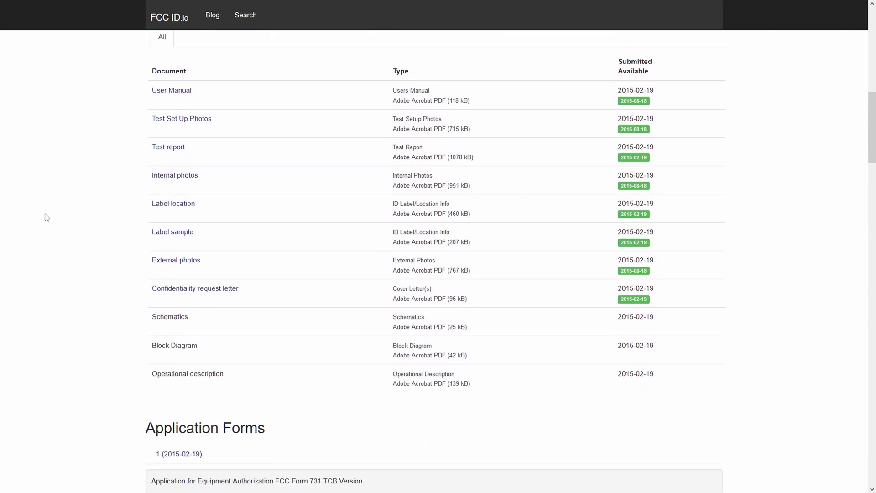
mouse_move(174, 175)
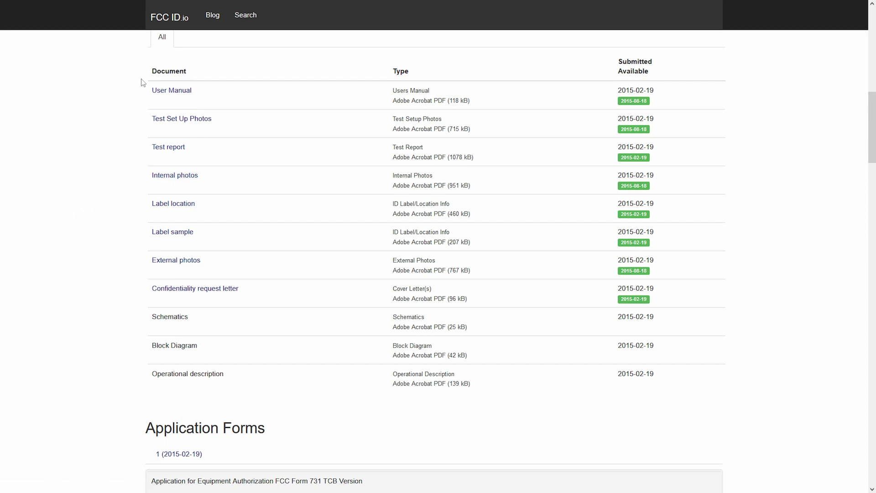
mouse_move(110, 306)
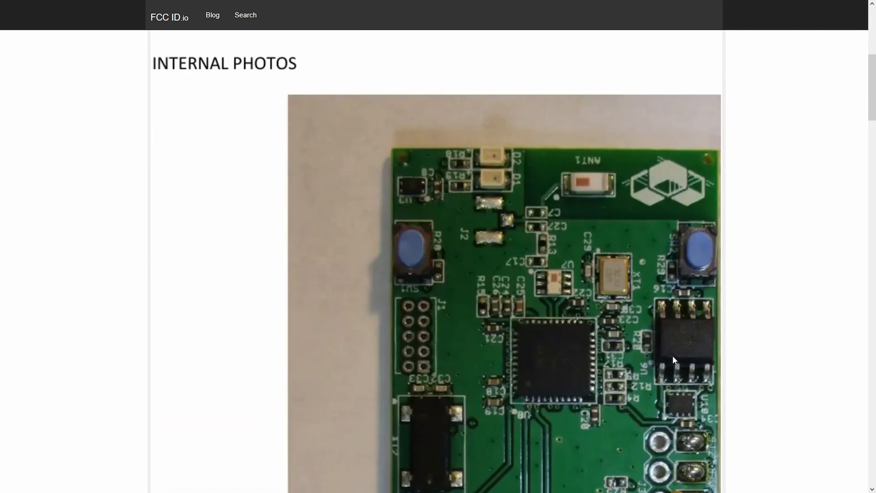
Scroll through the internal photo of the sensor's PCB down to the coin-cell battery
scroll(down, 3)
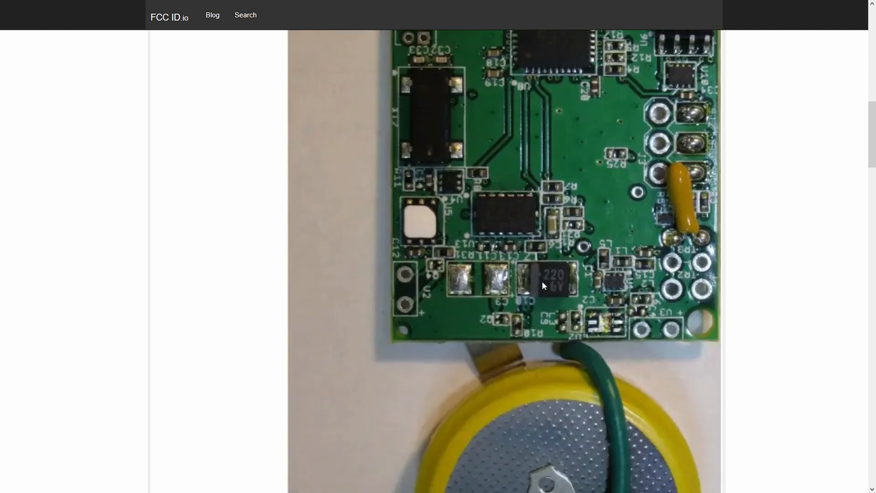
scroll(down, 3)
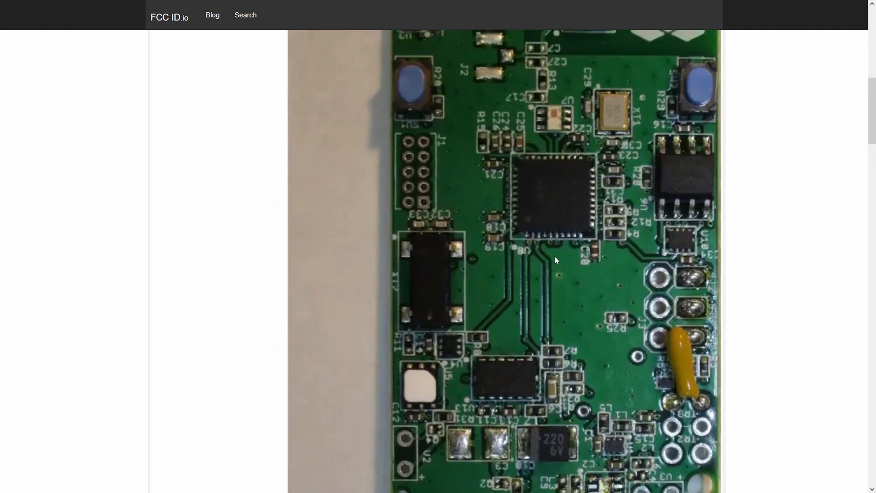
mouse_move(618, 186)
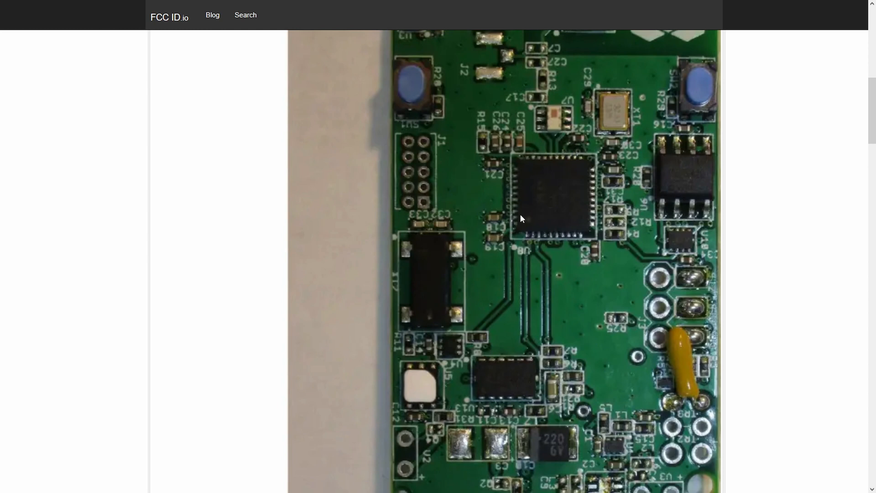
mouse_move(548, 208)
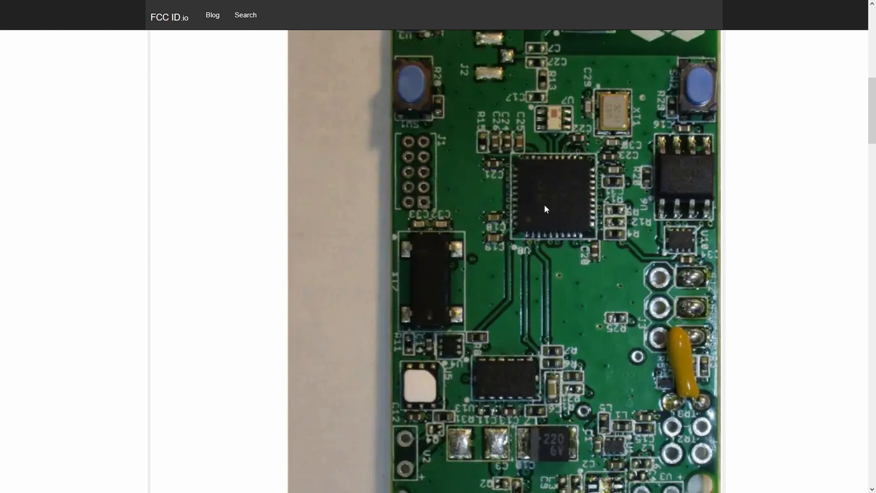
scroll(down, 3)
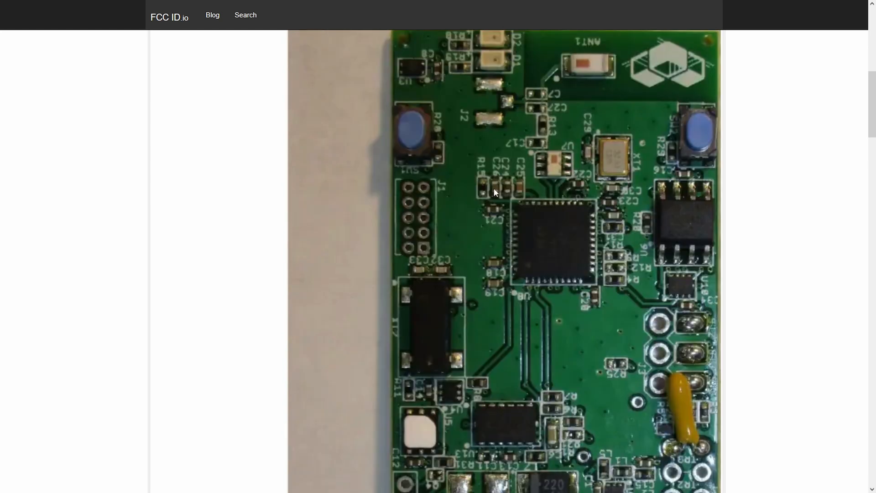
scroll(down, 3)
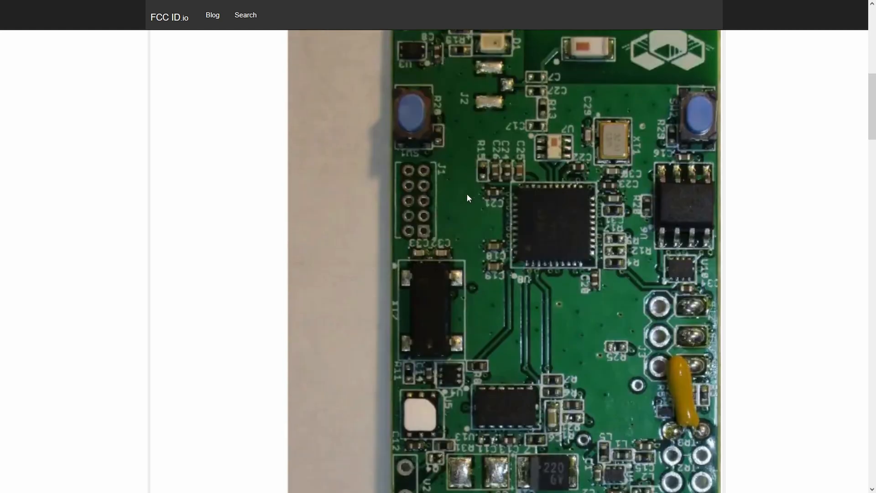
scroll(down, 3)
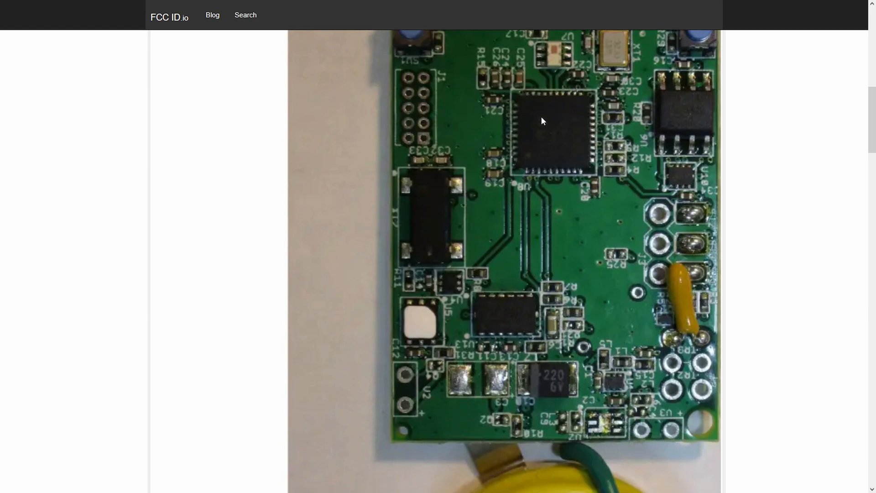
mouse_move(723, 110)
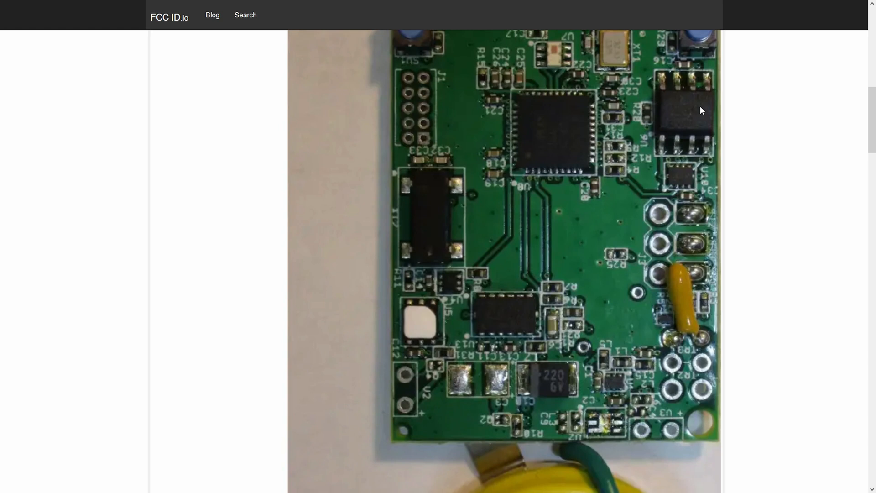
mouse_move(489, 367)
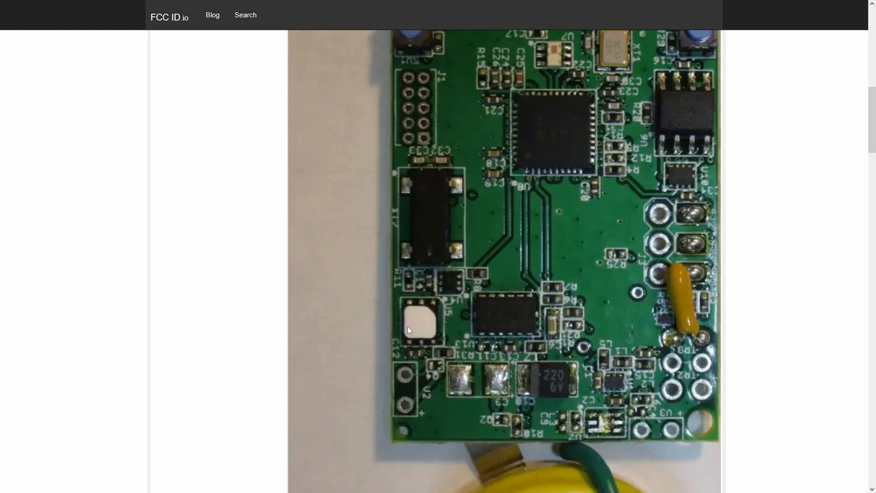
mouse_move(424, 317)
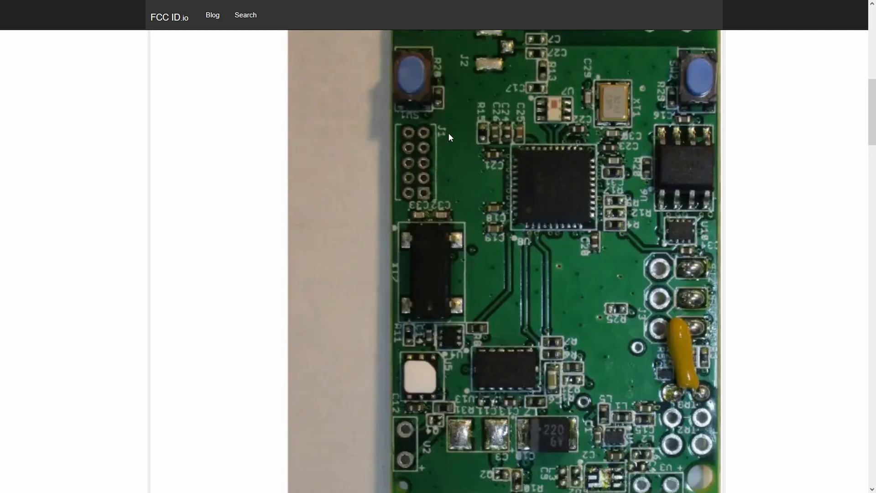
mouse_move(422, 125)
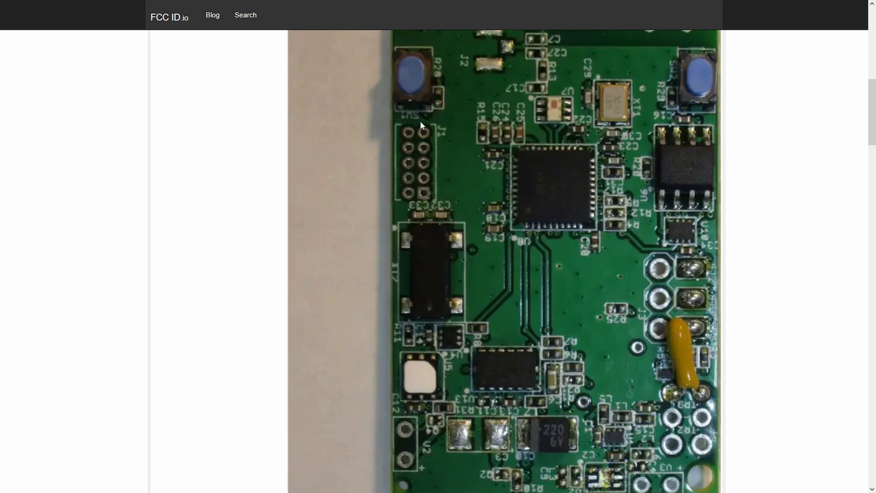
mouse_move(429, 148)
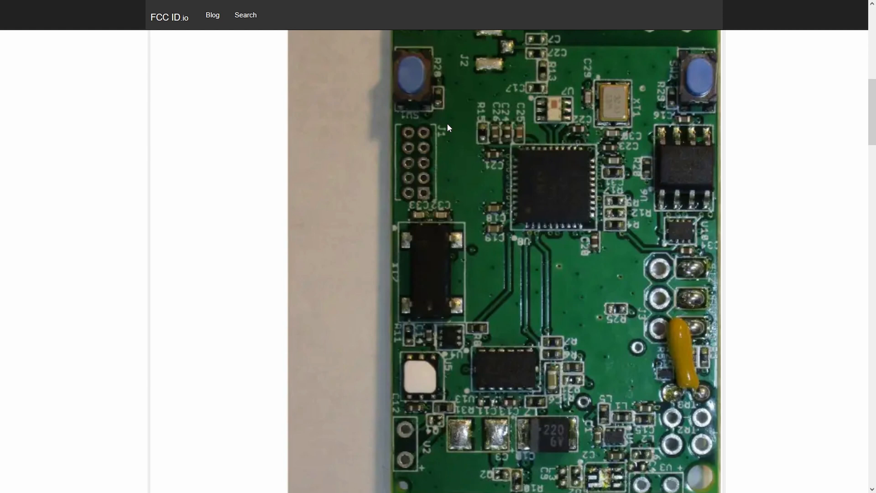
mouse_move(448, 128)
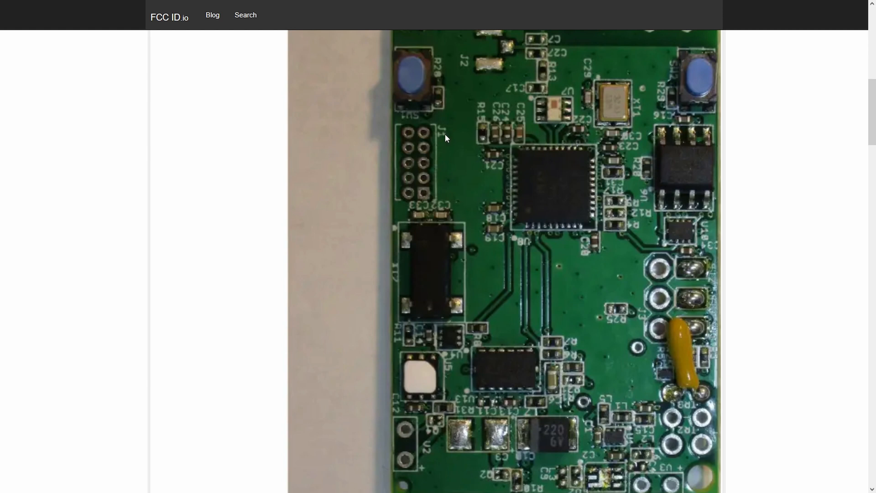
scroll(down, 3)
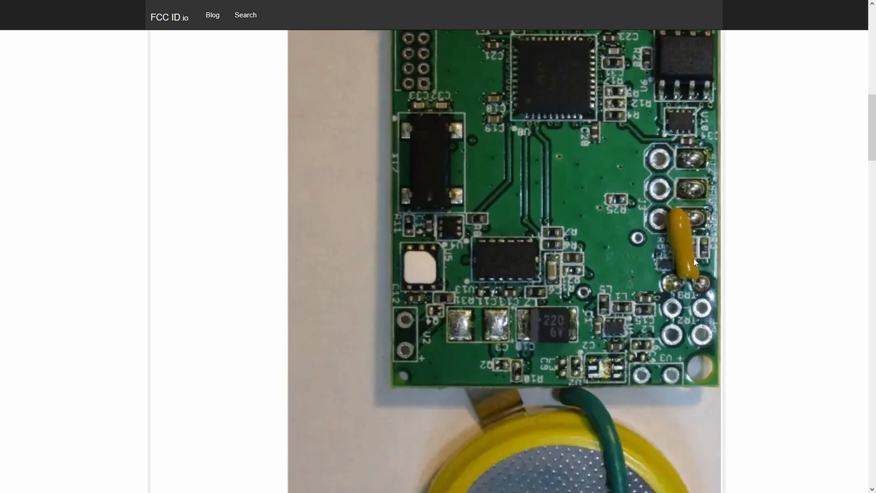
mouse_move(694, 263)
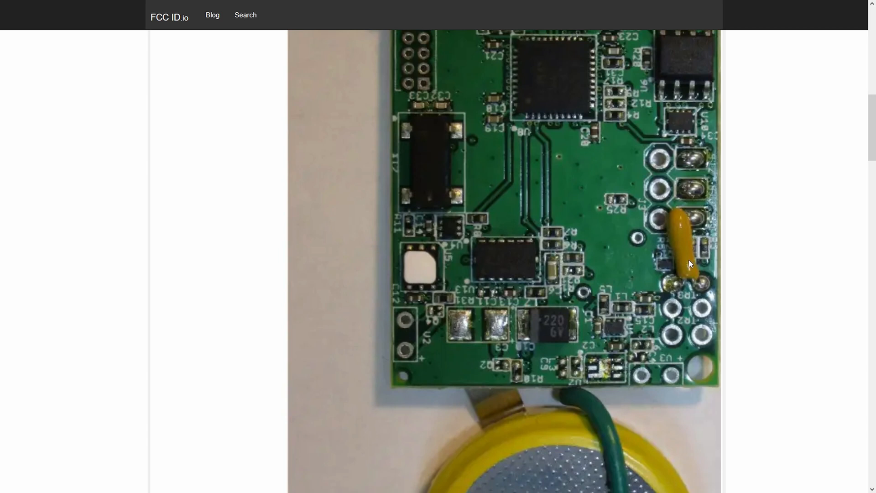
mouse_move(664, 170)
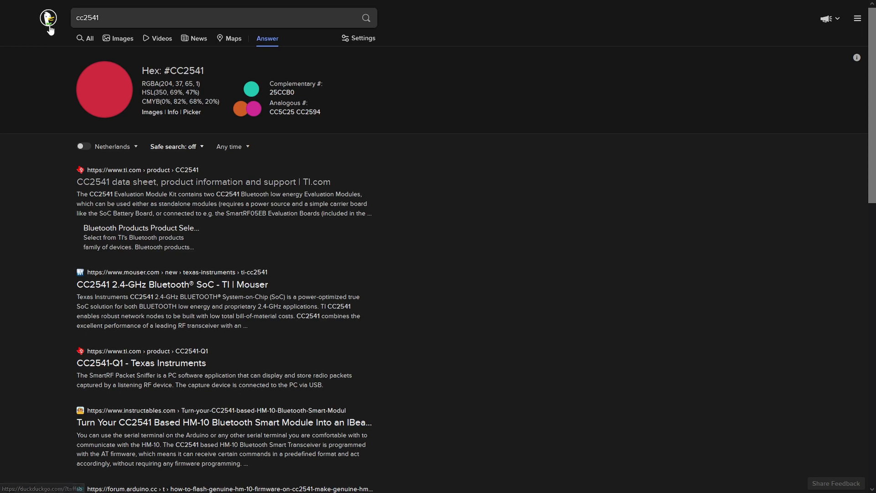
mouse_move(175, 181)
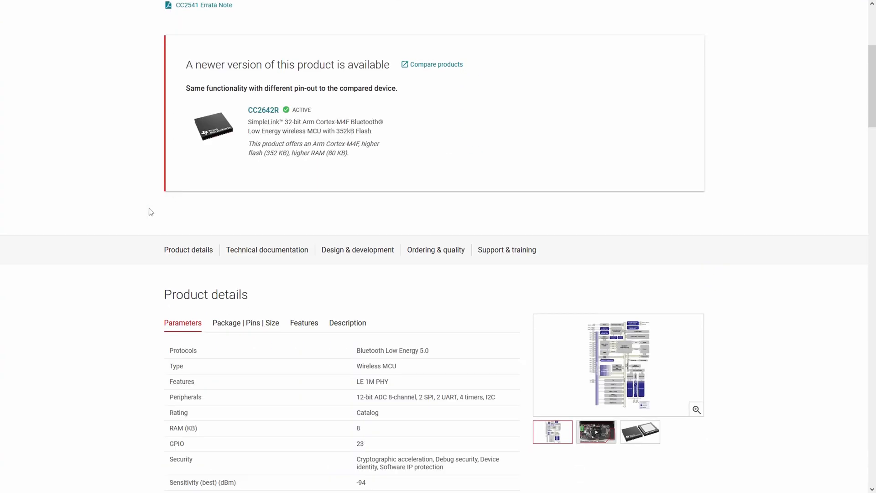
scroll(up, 3)
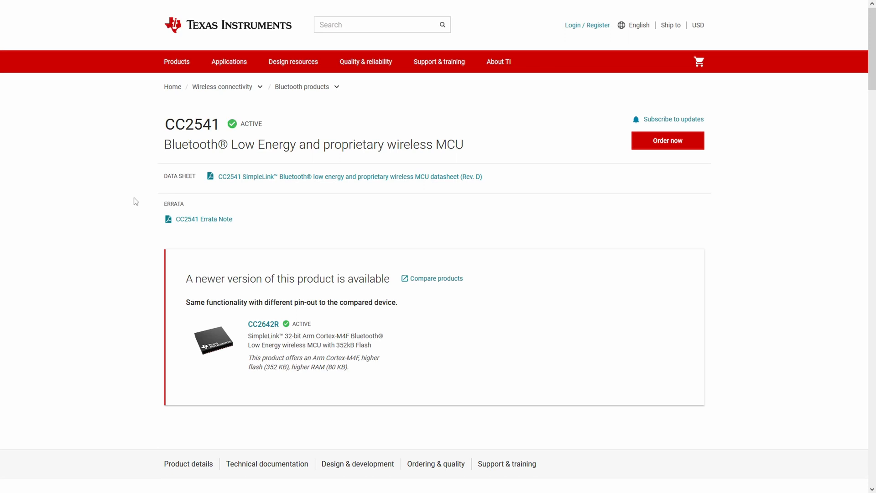
double_click(180, 144)
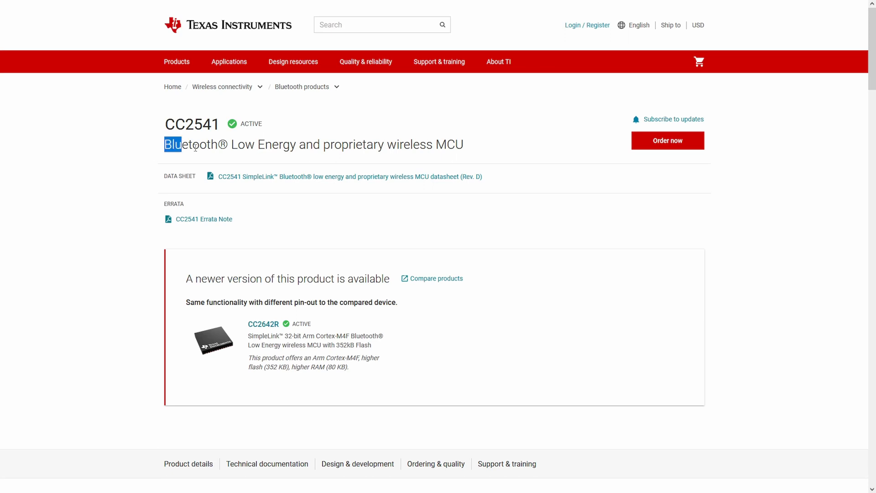
drag(173, 144, 433, 144)
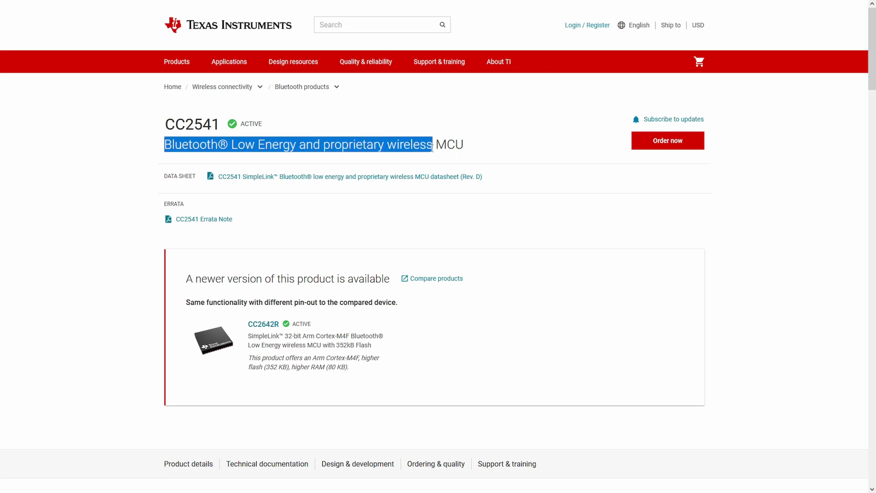
scroll(down, 3)
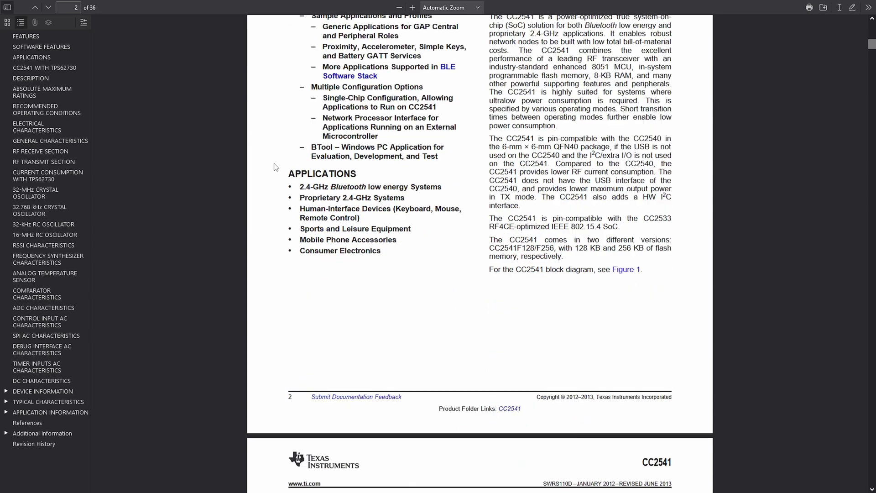
scroll(down, 3)
text(pinout)
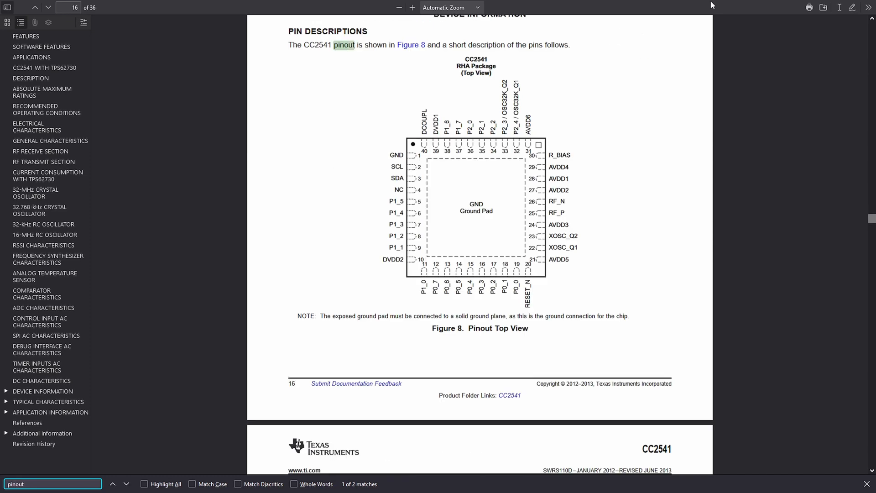
mouse_move(467, 130)
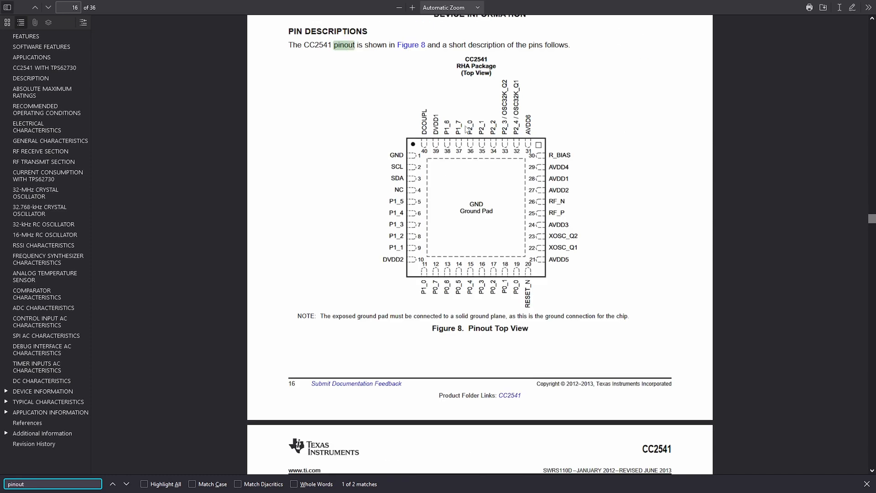
scroll(down, 3)
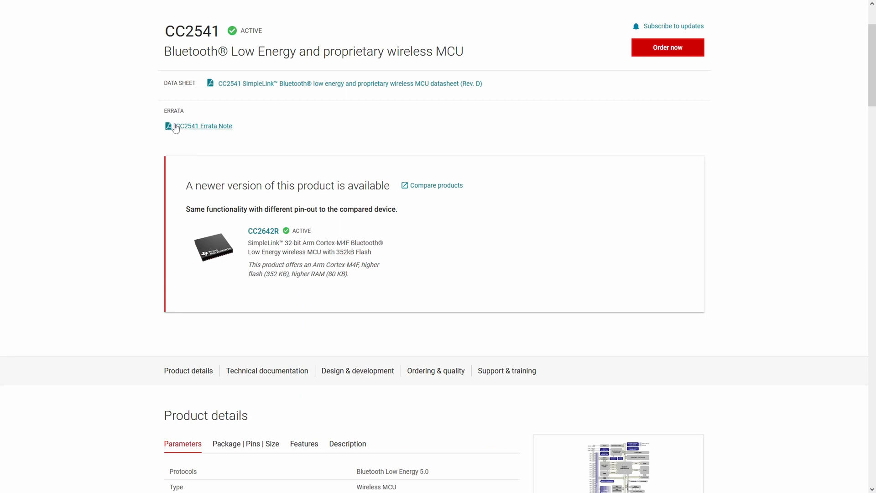
Show the CC2541 Software development resources with BLE-Stack and peripheral examples
click(203, 126)
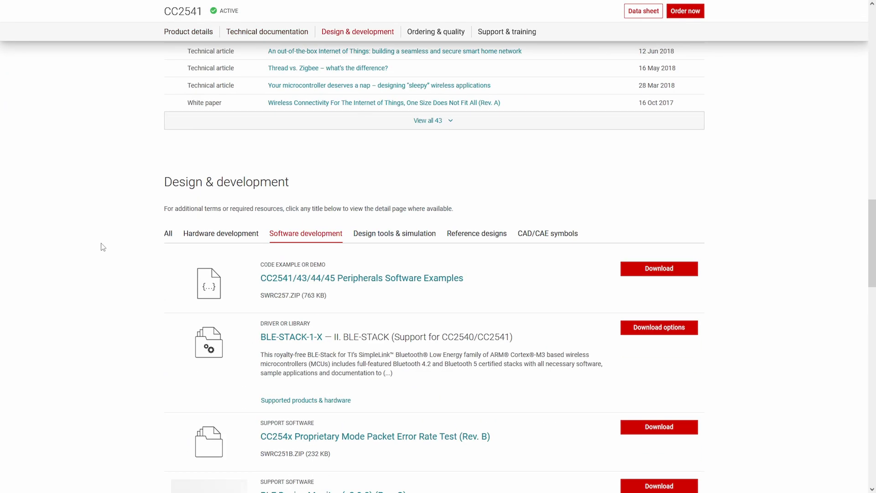
scroll(down, 3)
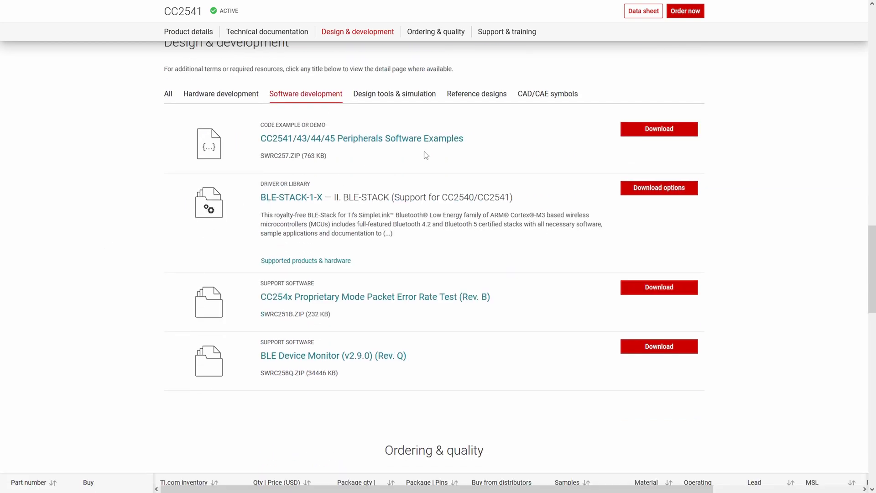
mouse_move(636, 135)
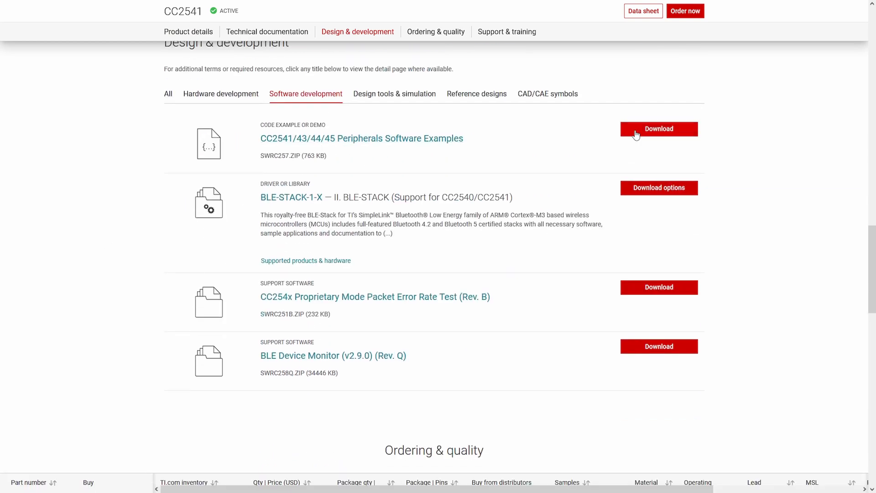
mouse_move(405, 150)
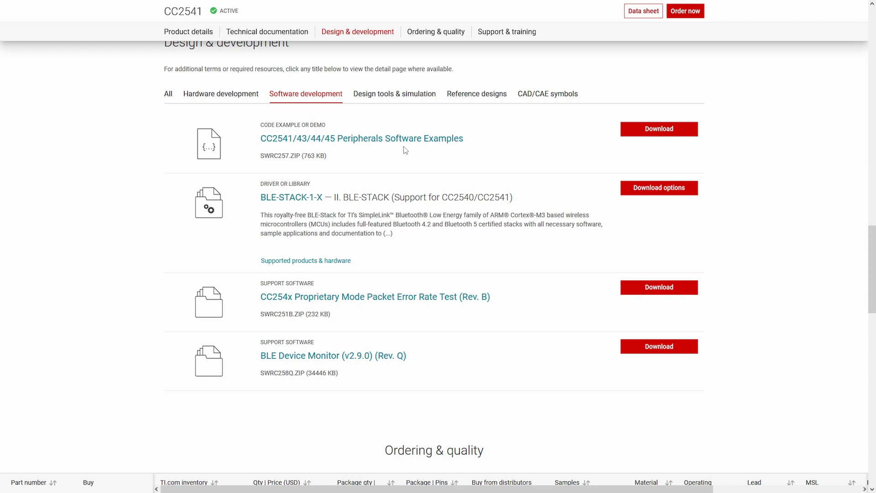
mouse_move(452, 152)
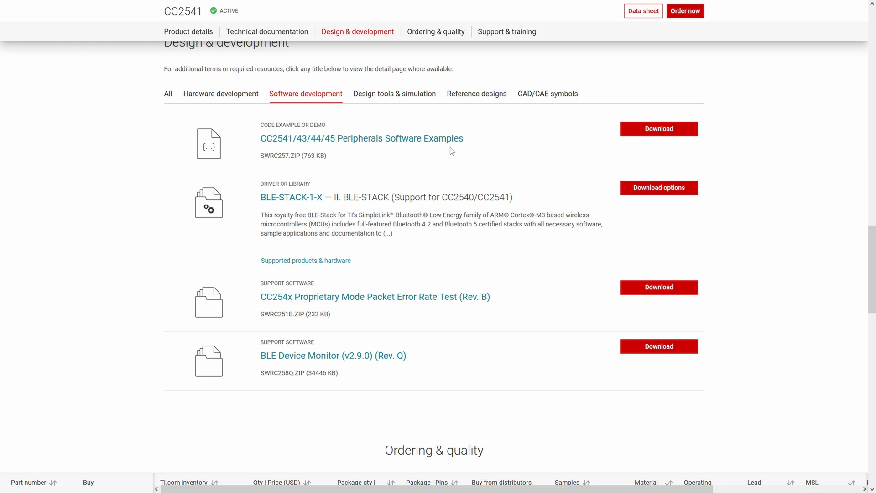
mouse_move(291, 198)
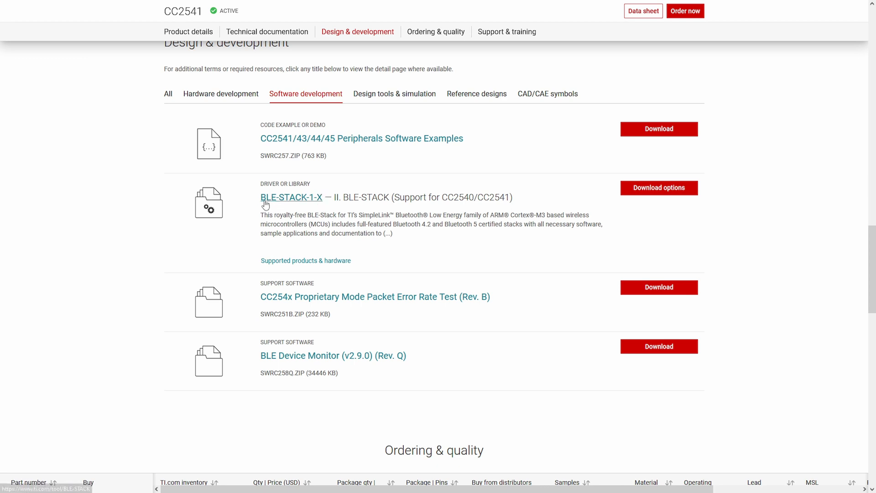
mouse_move(321, 203)
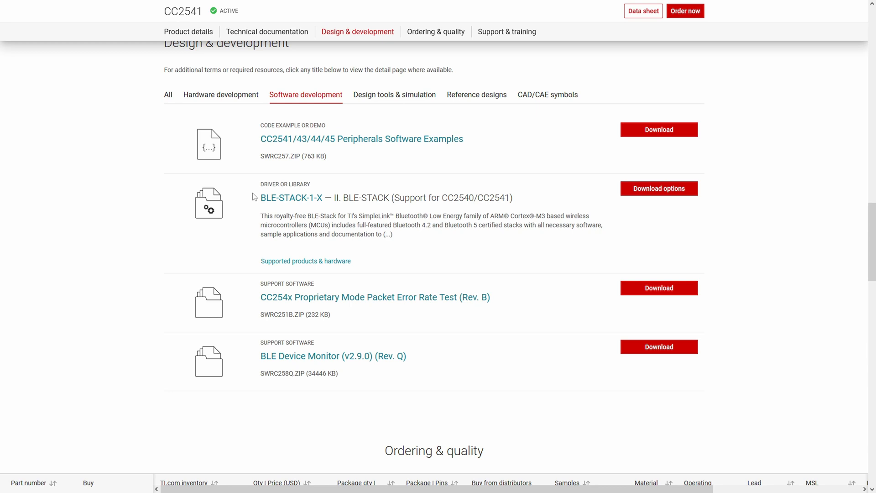
mouse_move(166, 154)
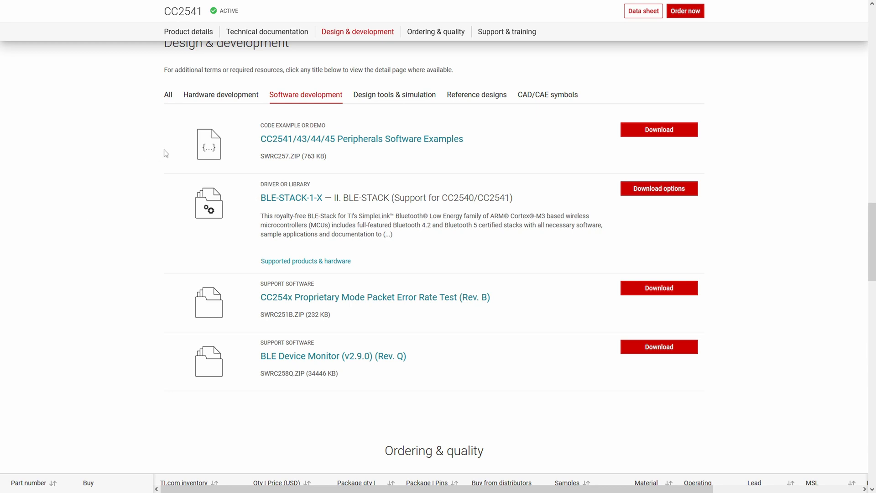
mouse_move(175, 143)
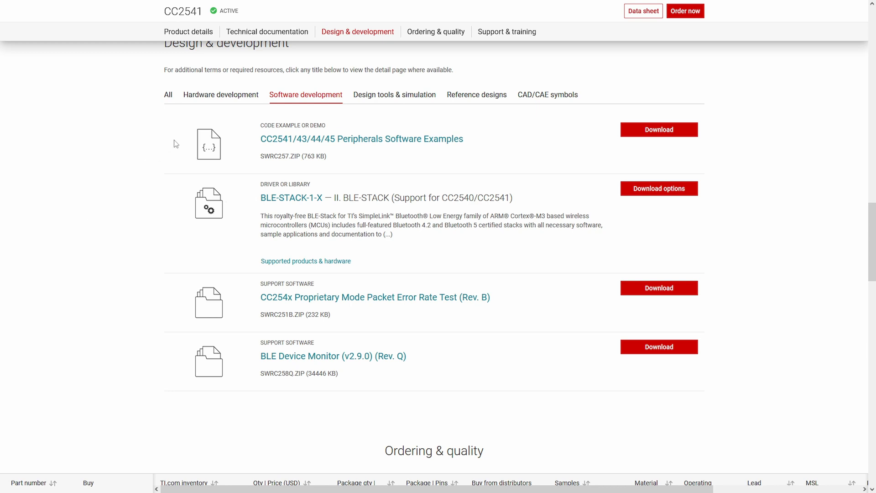
Show the CC2541 Hardware development kits including the CC-Debugger and evaluation module
scroll(up, 3)
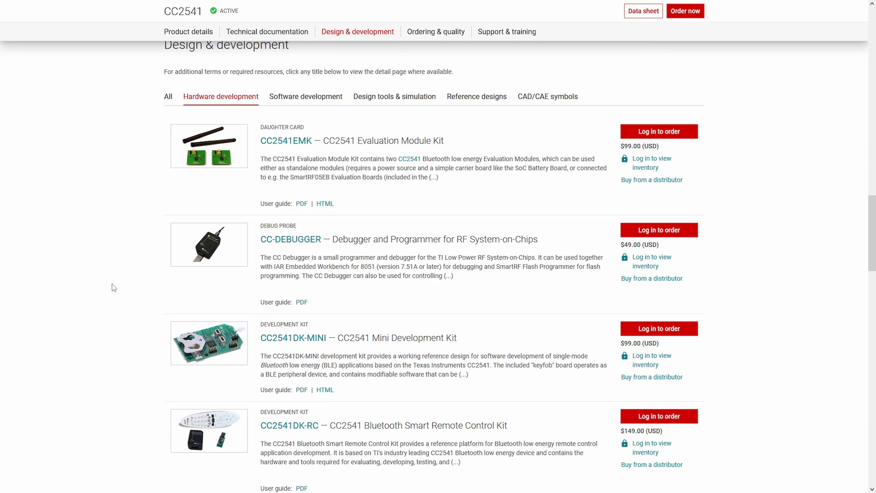
mouse_move(380, 240)
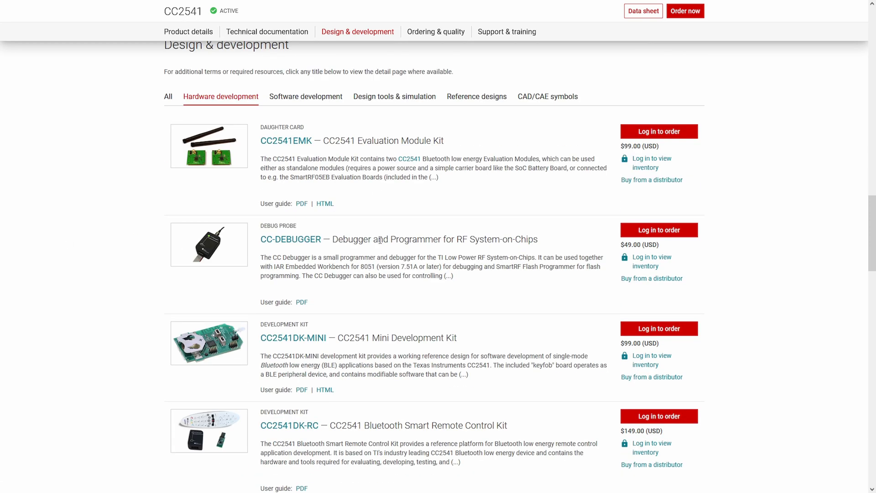
drag(372, 239, 473, 239)
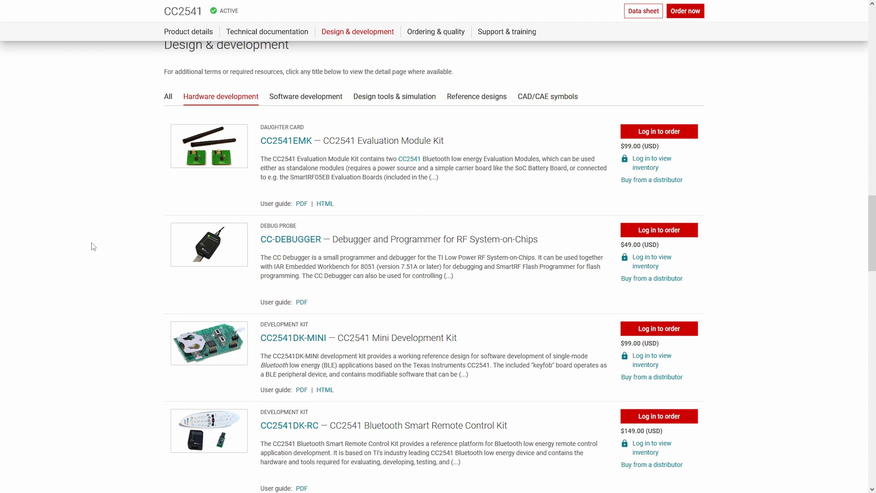
mouse_move(188, 251)
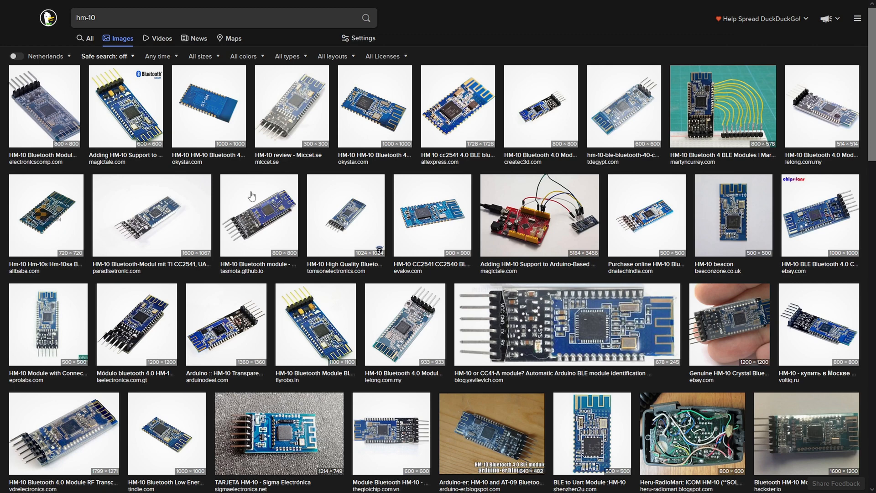
Browse further down the DuckDuckGo image results for HM-10 modules
scroll(down, 3)
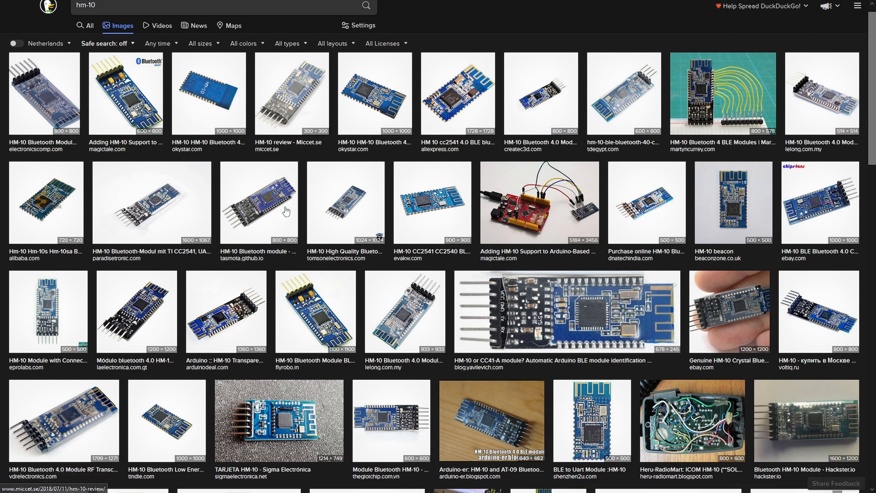
scroll(down, 3)
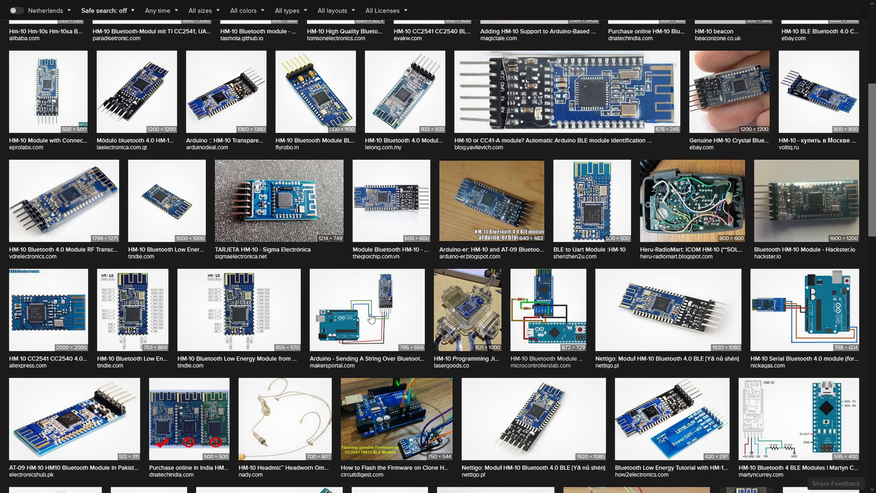
mouse_move(372, 318)
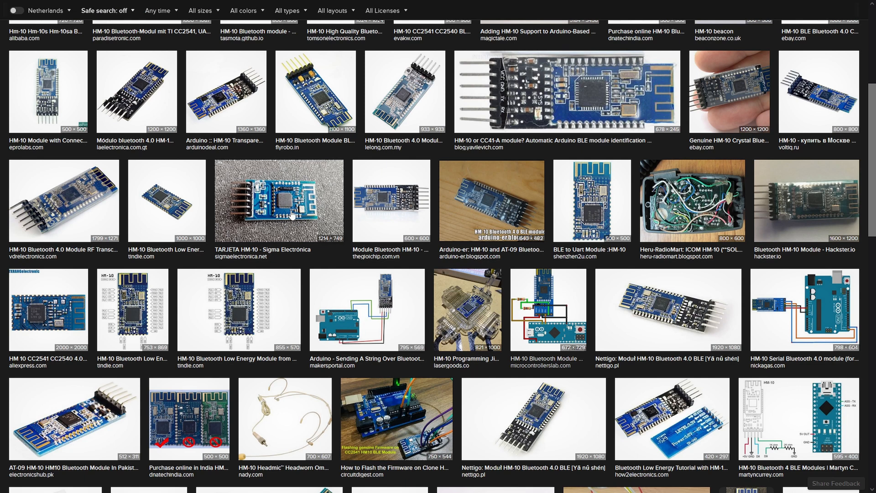
mouse_move(285, 197)
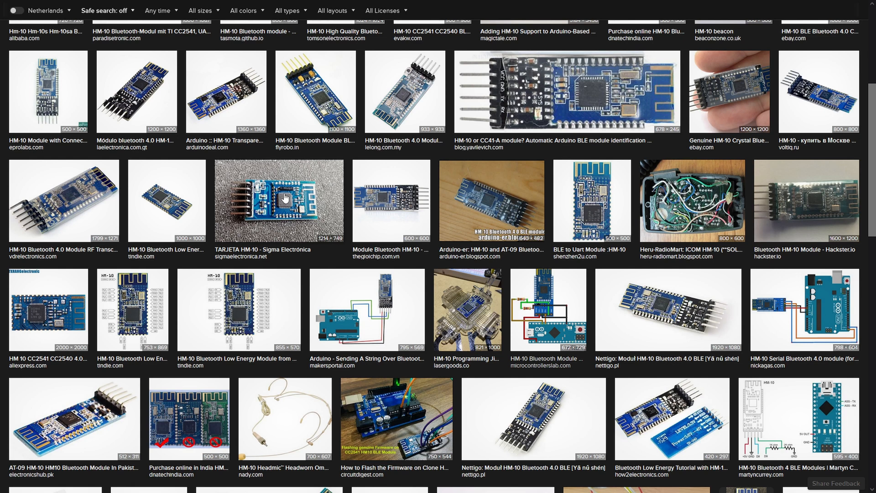
mouse_move(342, 330)
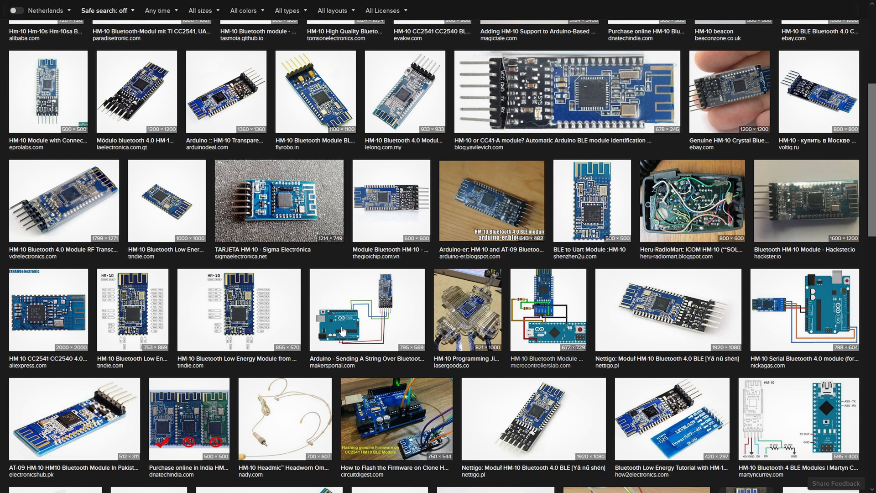
mouse_move(338, 326)
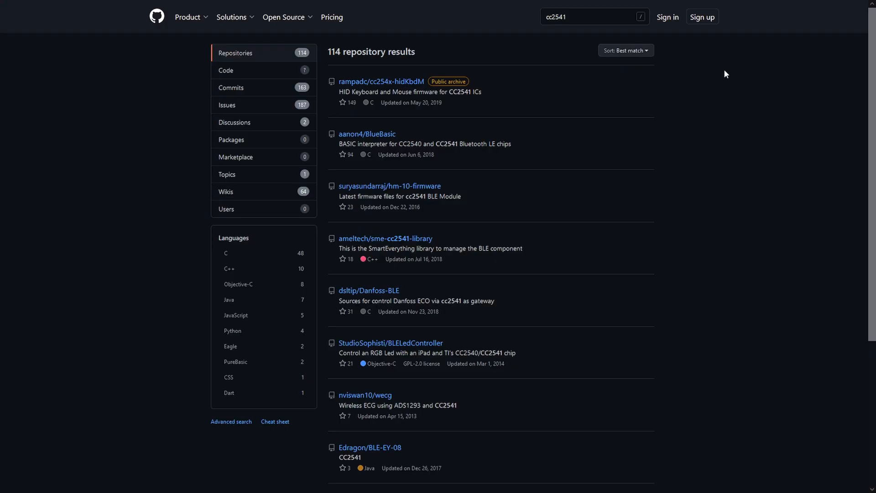
mouse_move(708, 86)
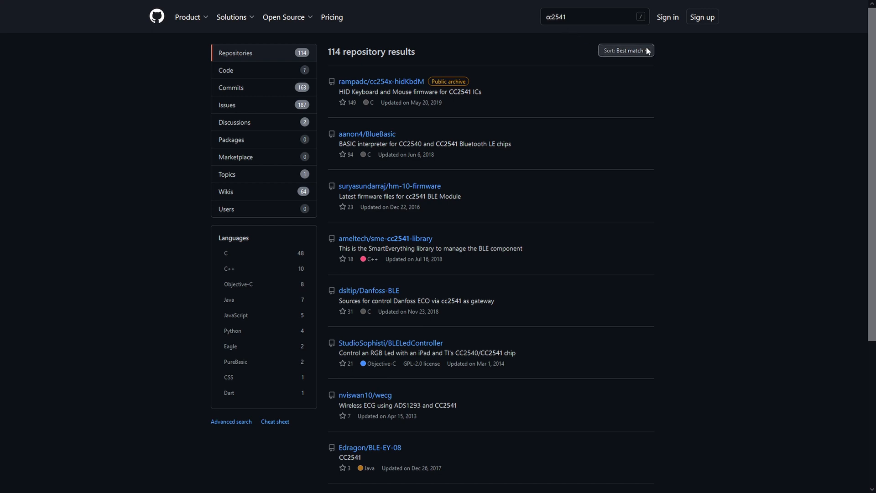
Sort the cc2541 repository results by Most stars, page through, and search cc2540 instead
click(626, 50)
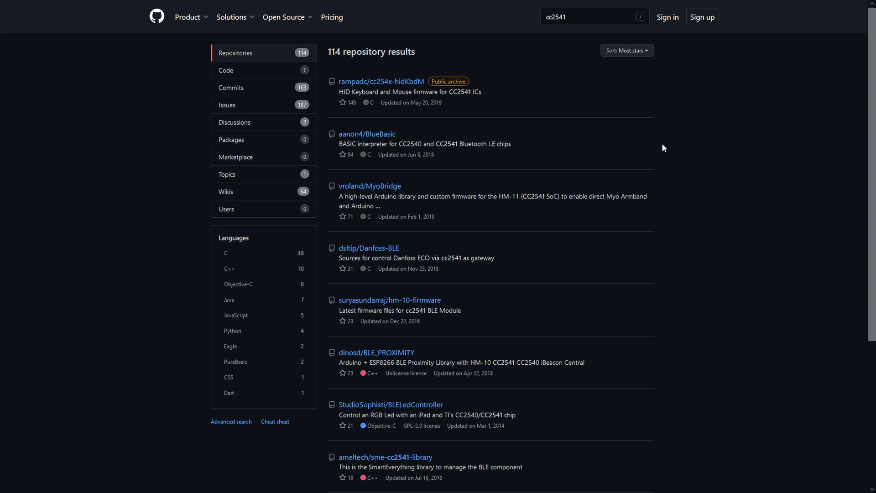
scroll(down, 3)
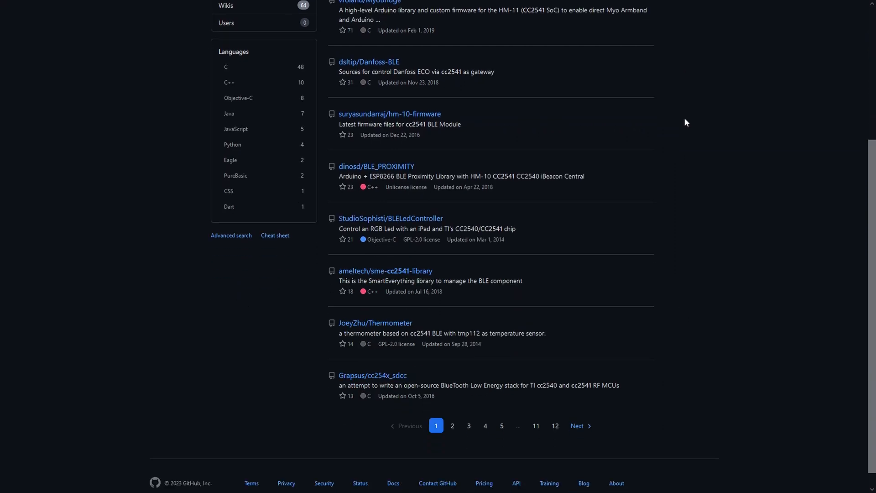
scroll(down, 3)
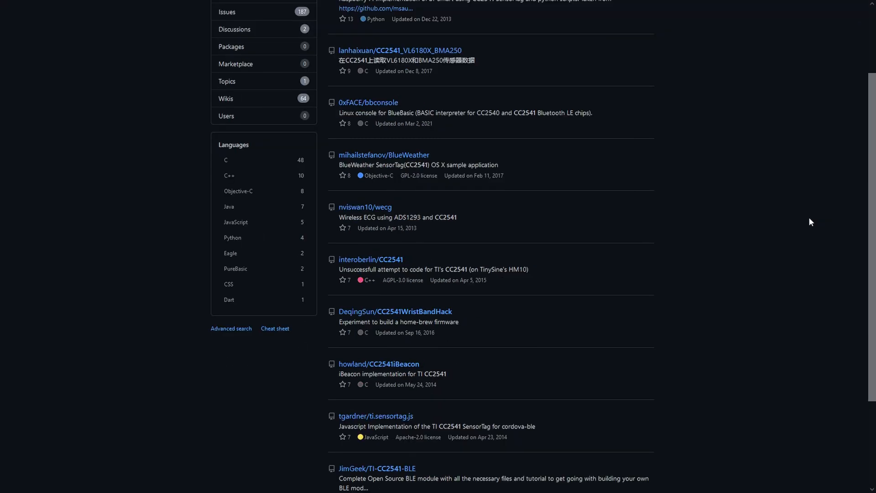
scroll(down, 3)
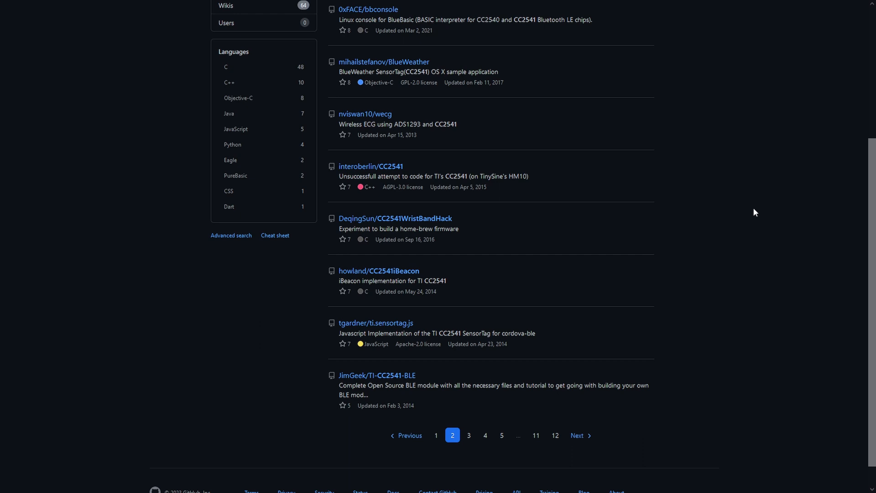
click(468, 434)
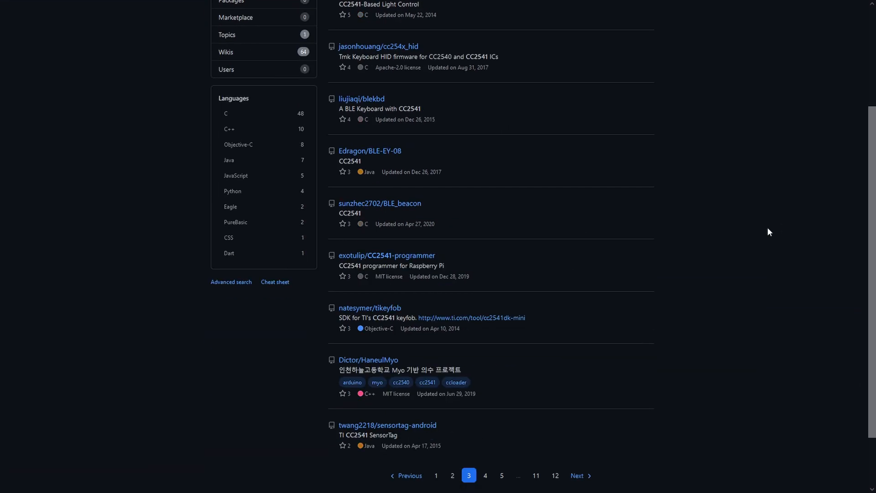
double_click(348, 266)
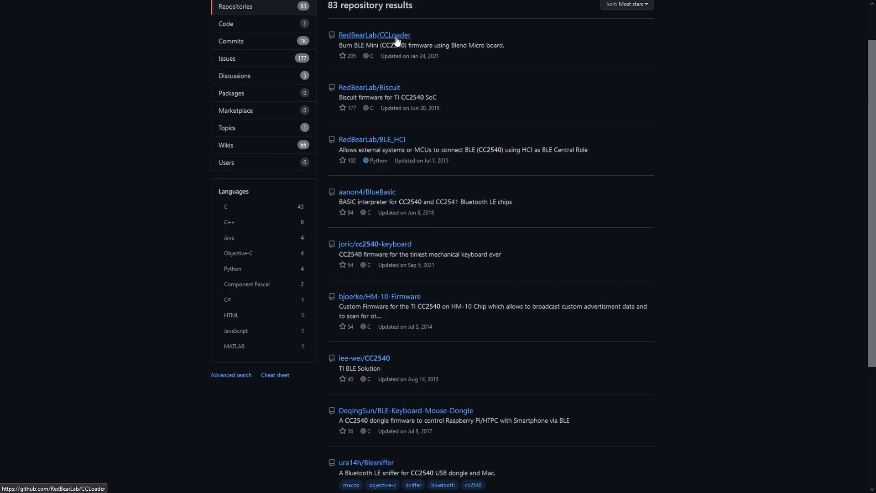
Go to the RedBearLab/CCLoader repository and view its downloaded Arduino folder with CCLoader.ino
click(374, 35)
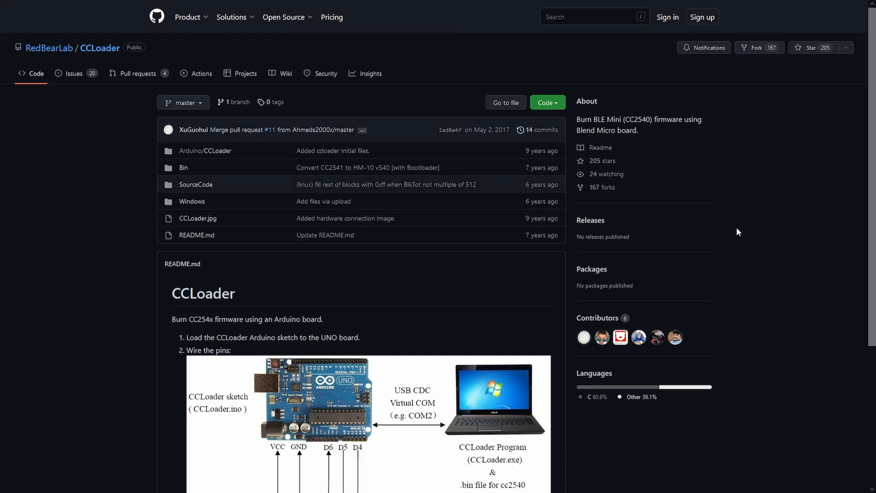
scroll(down, 3)
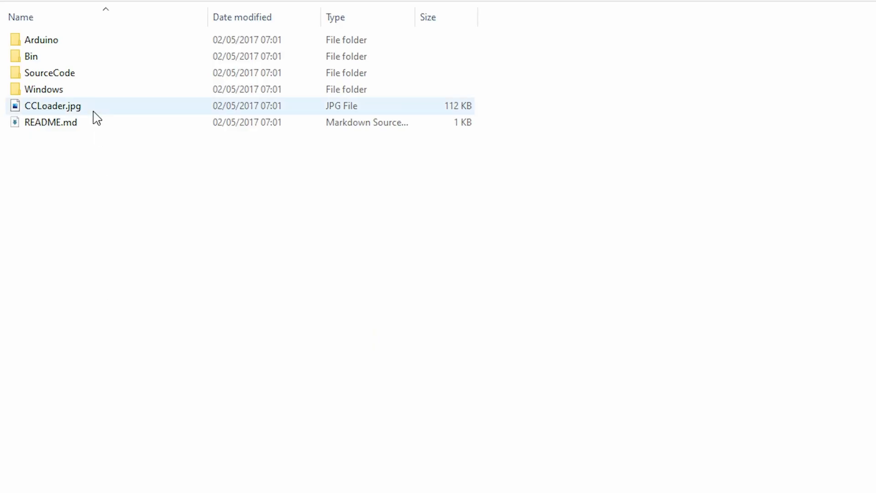
click(31, 56)
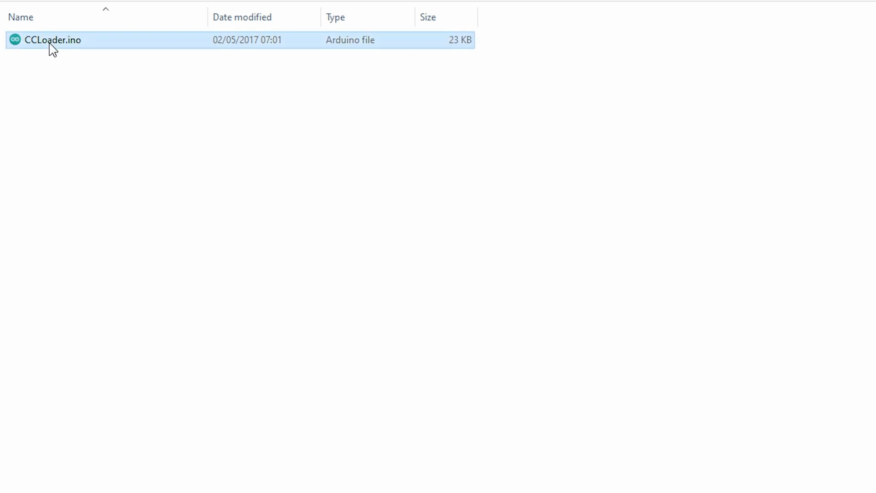
View CCLoader.ino in Arduino IDE, then switch to the CC254x examples folder
double_click(53, 40)
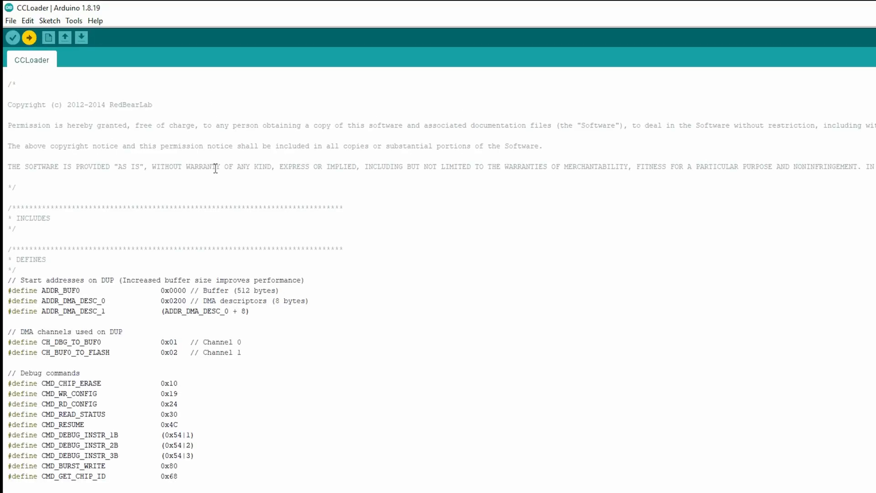
click(12, 37)
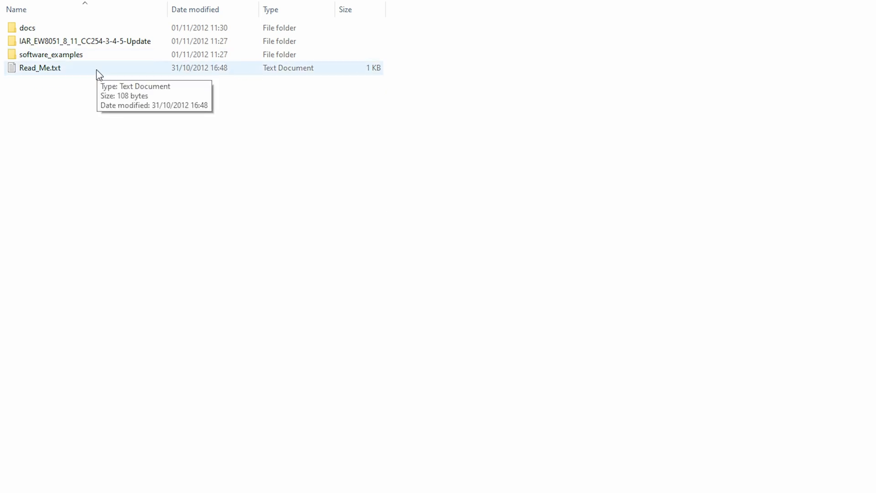
Read Read_Me.txt in Notepad and select 'IAR Embedded Workbench for 8051' to search it
double_click(40, 68)
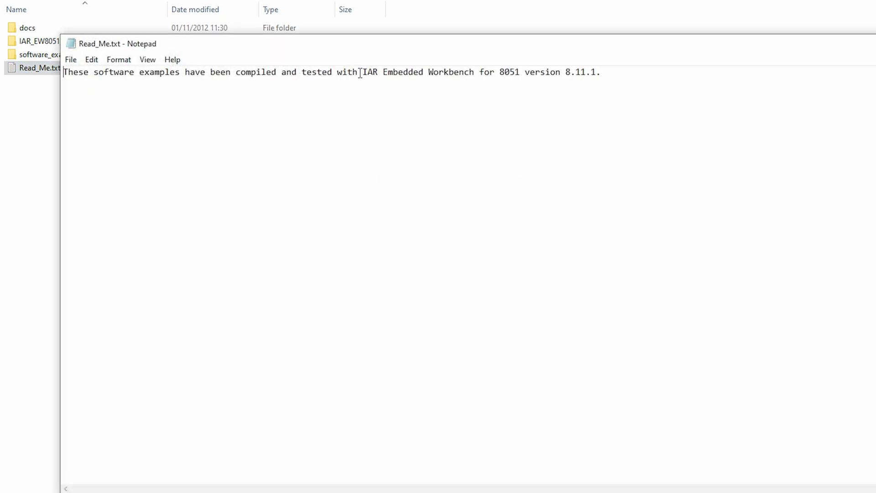
drag(364, 72, 475, 72)
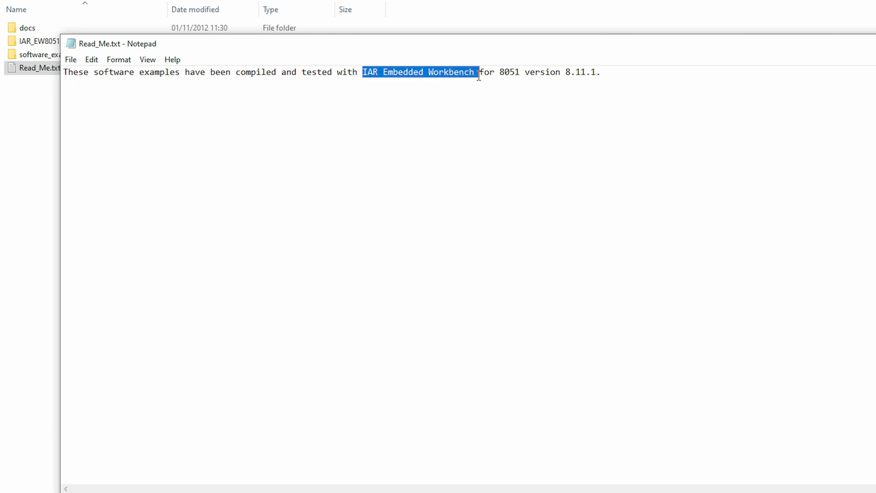
drag(478, 71, 520, 71)
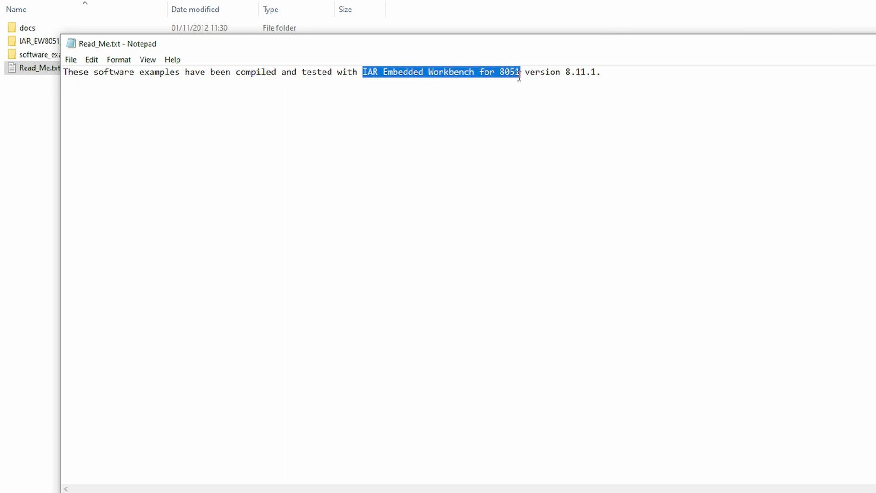
mouse_move(519, 77)
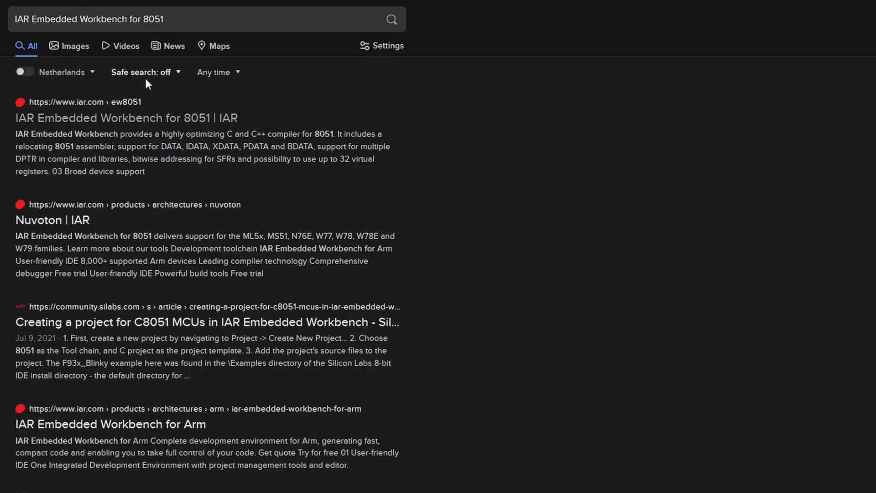
mouse_move(108, 128)
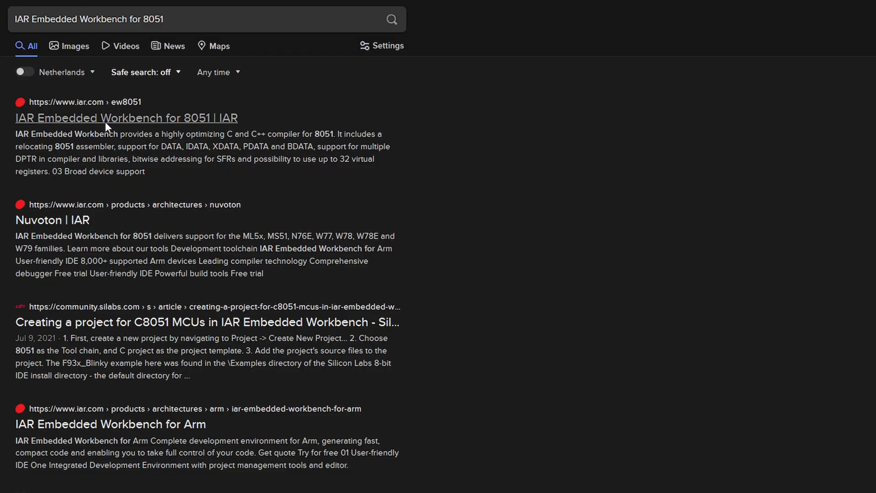
View the IAR Embedded Workbench for 8051 page's free trial section with 14-day and Kickstart versions
click(126, 118)
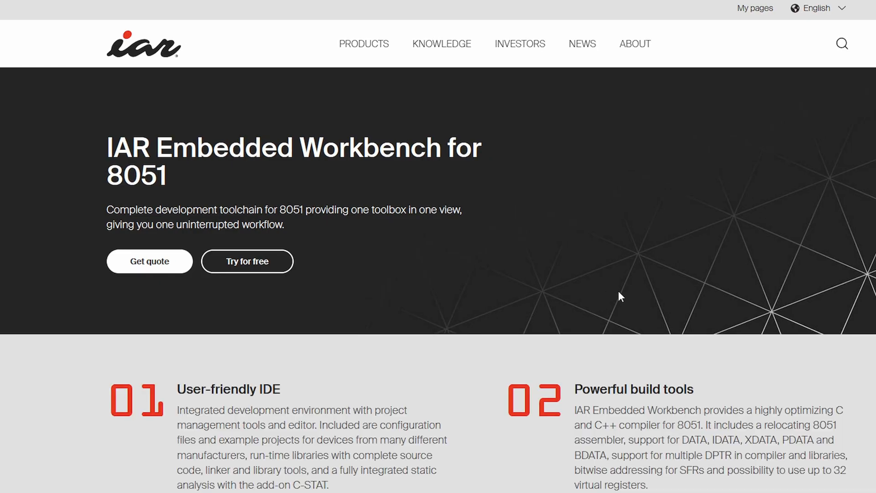
click(247, 261)
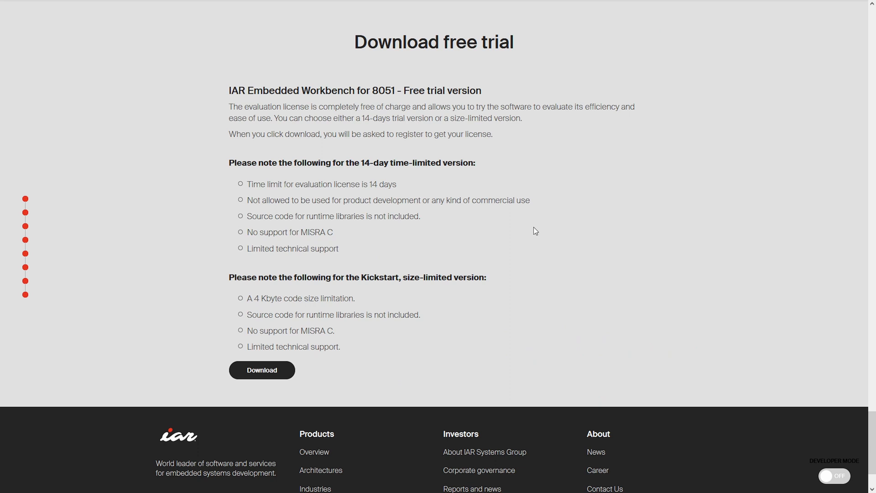
mouse_move(524, 232)
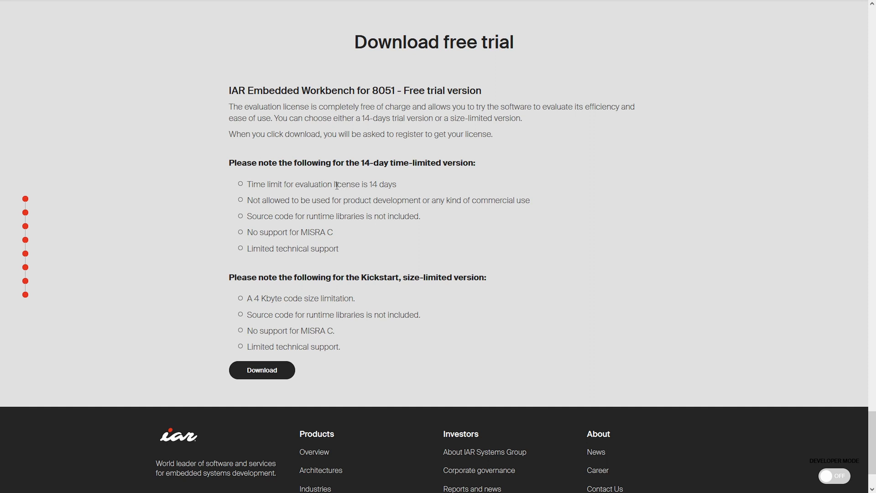
mouse_move(339, 179)
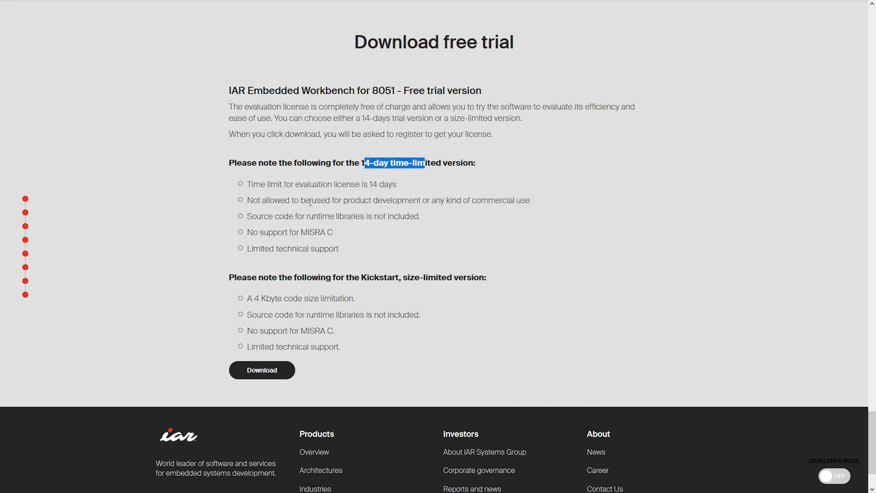
mouse_move(433, 160)
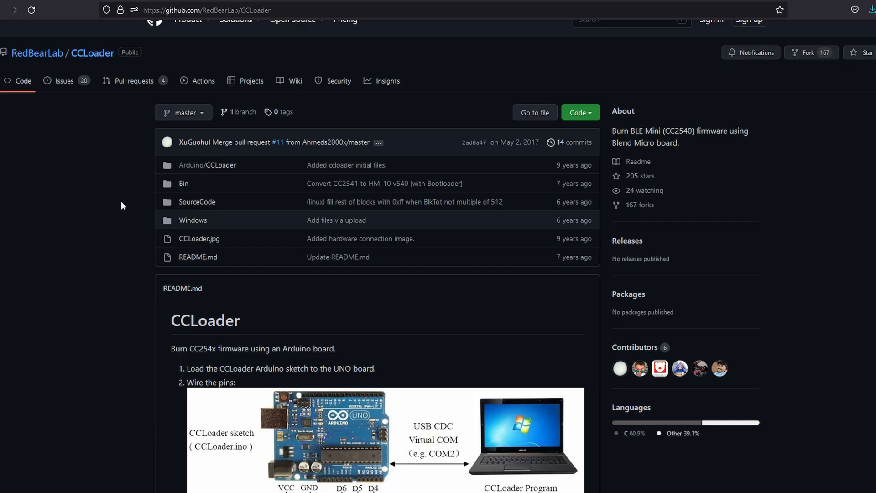
Review the CCLoader README flashing steps and select the Demo.bin file name in step 3
scroll(down, 3)
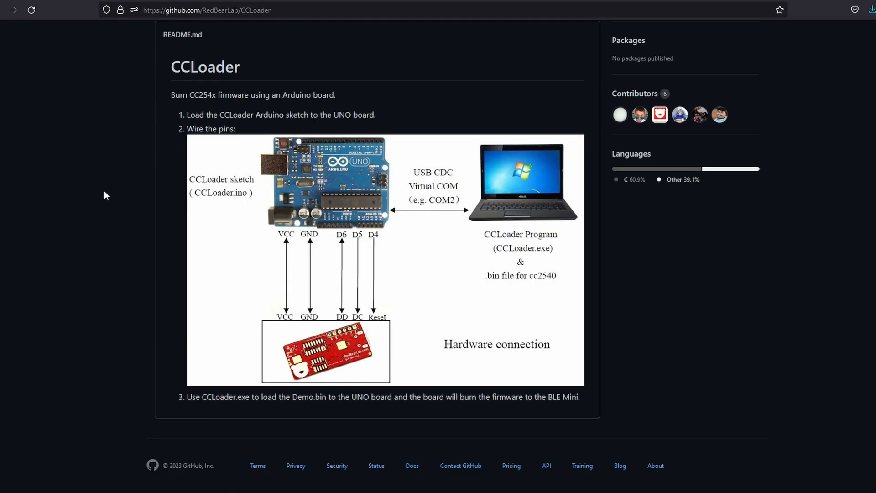
mouse_move(322, 400)
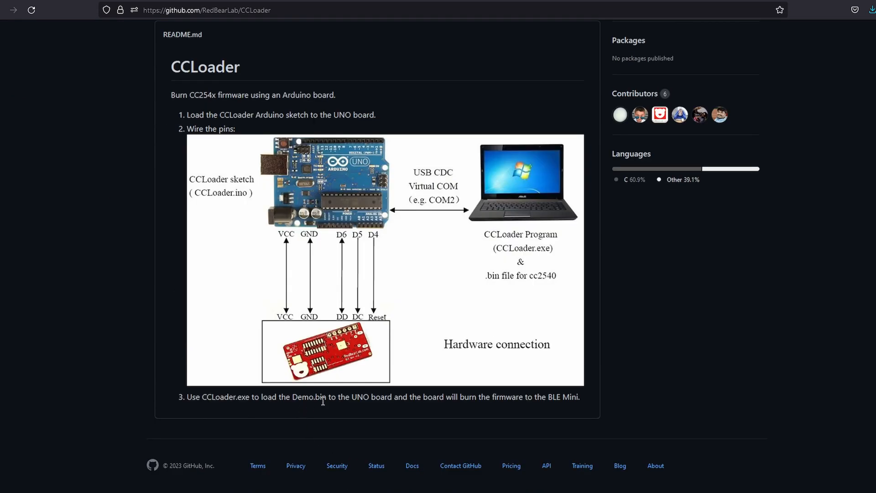
double_click(312, 397)
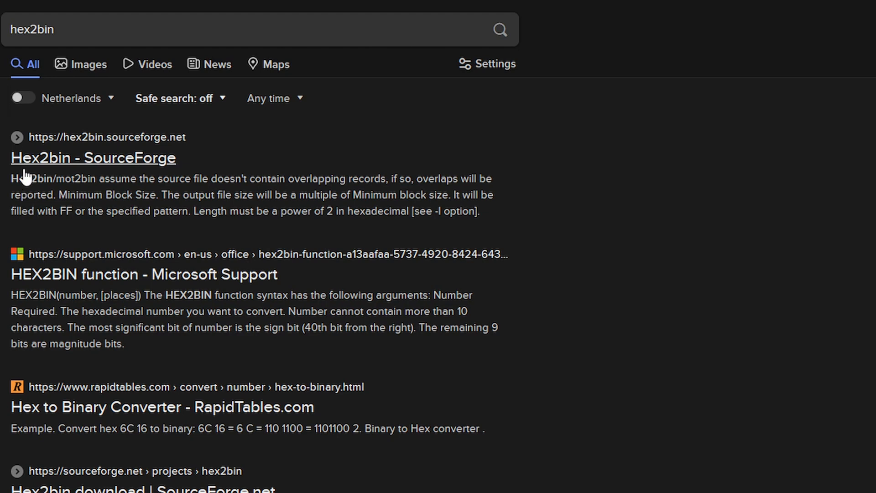
Read the Hex2bin 2.5 SourceForge page through its usage and checksum options
click(93, 158)
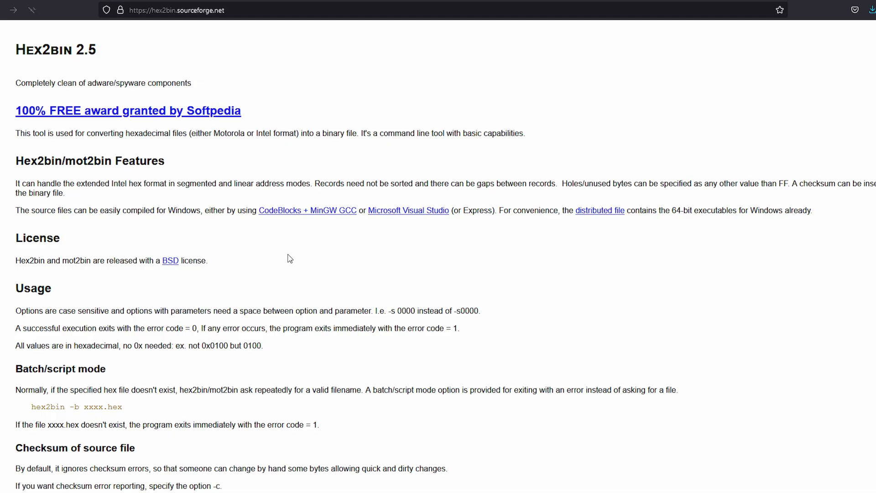
scroll(down, 3)
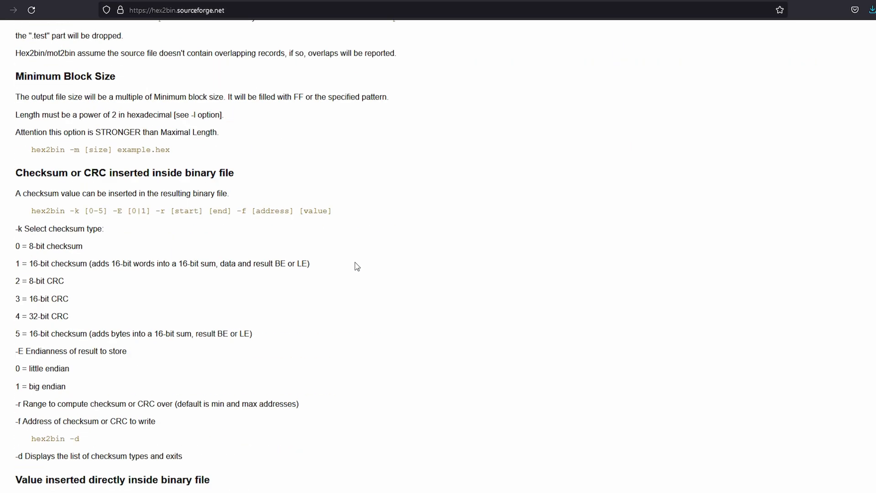
scroll(up, 3)
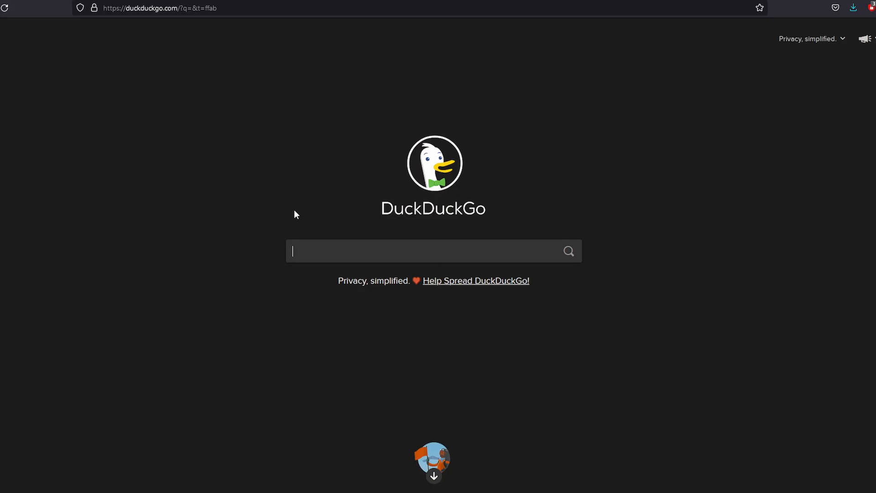
Search DuckDuckGo for 'gimp' and pick the official GIMP result
text(gimps)
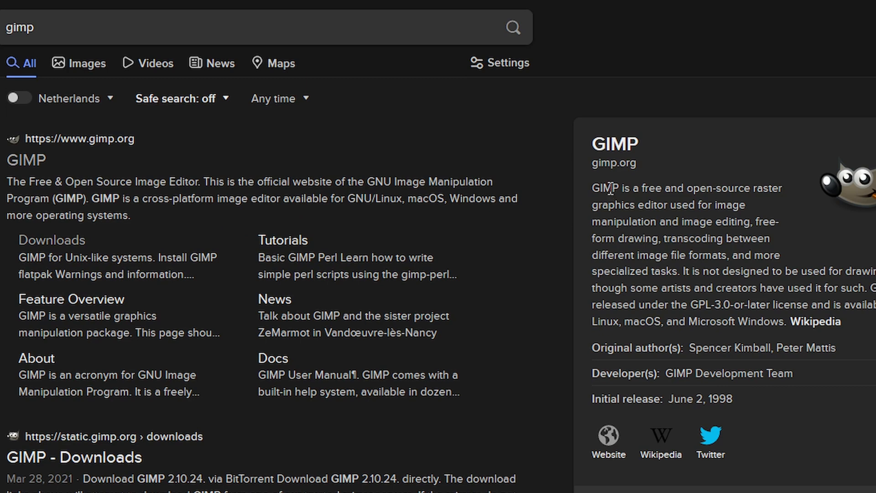
mouse_move(392, 188)
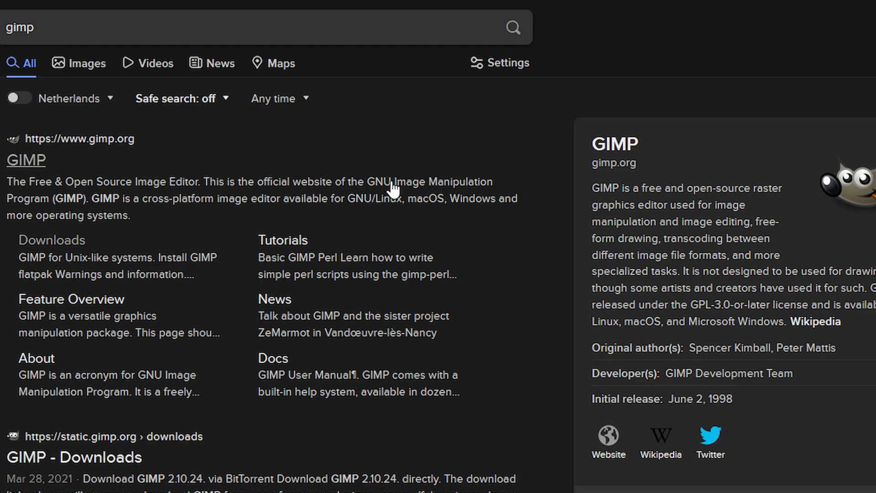
click(25, 161)
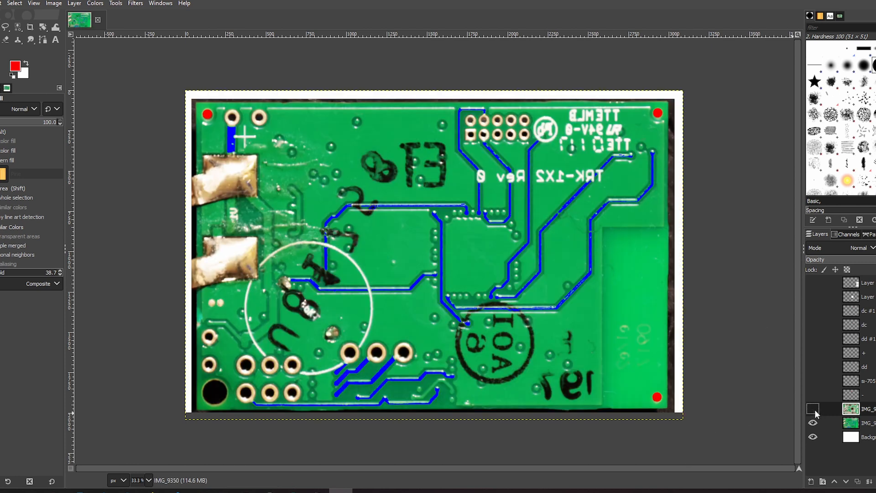
Make the hidden component-side photo layer of the board visible
click(813, 409)
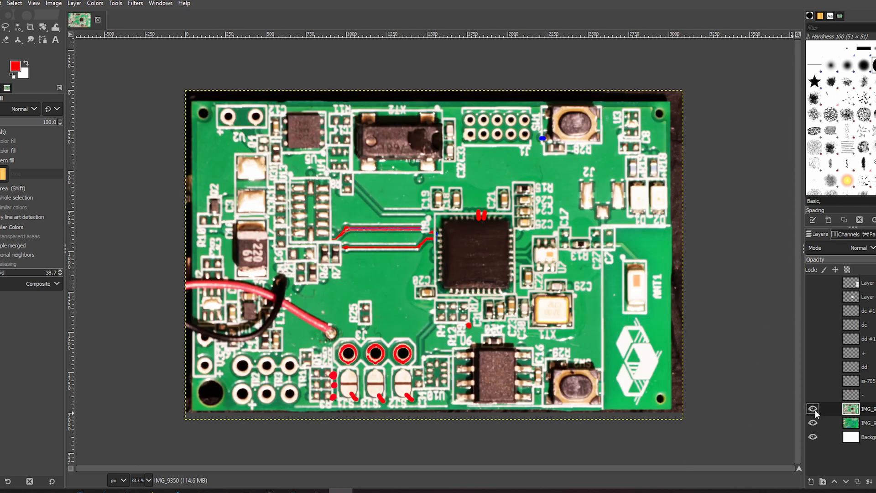
mouse_move(240, 391)
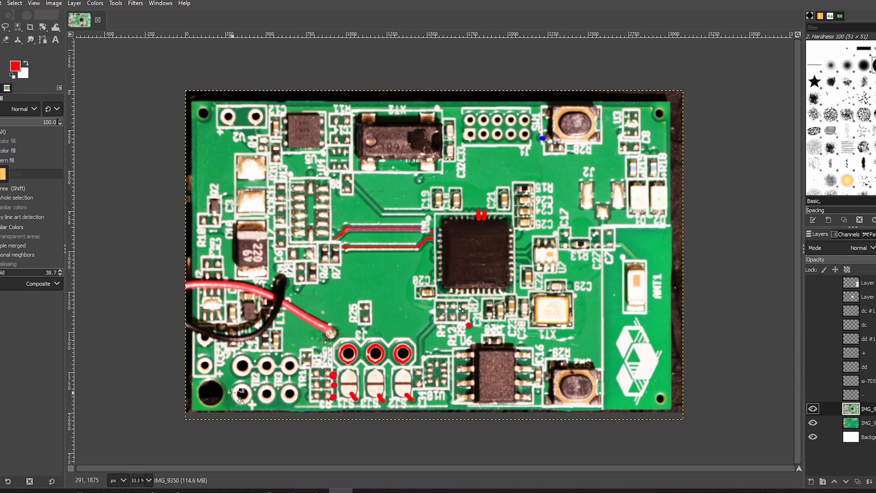
mouse_move(682, 263)
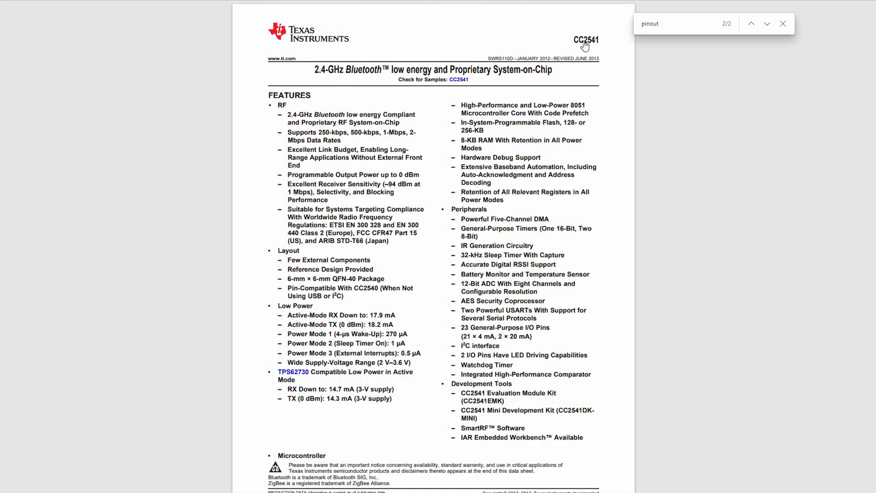
Locate the P2_2/DC debug clock and debug data pins in the CC2541 pin table
click(766, 23)
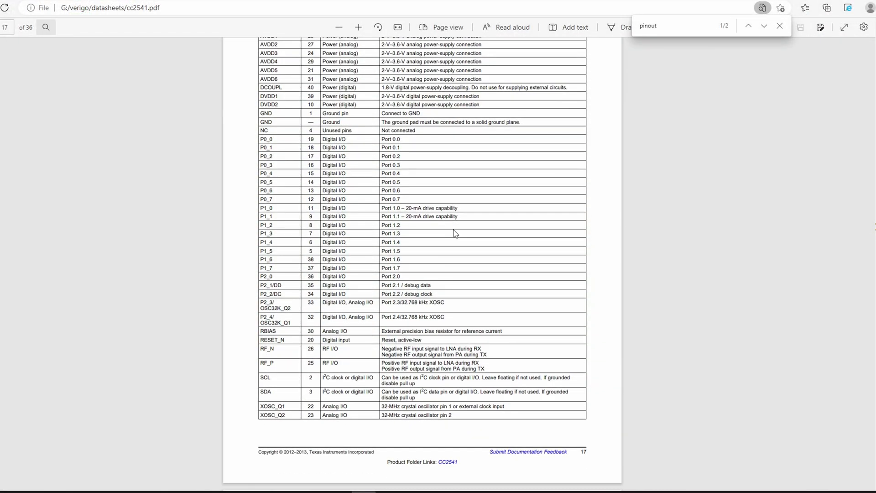
scroll(down, 3)
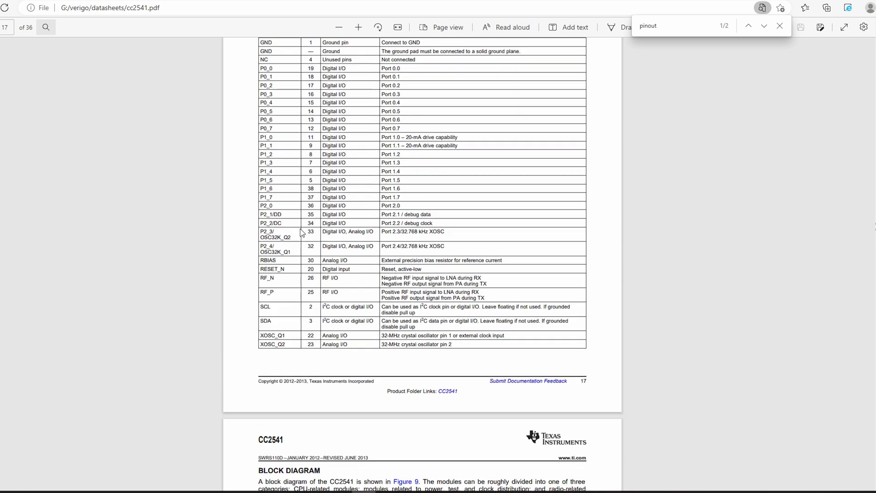
double_click(277, 222)
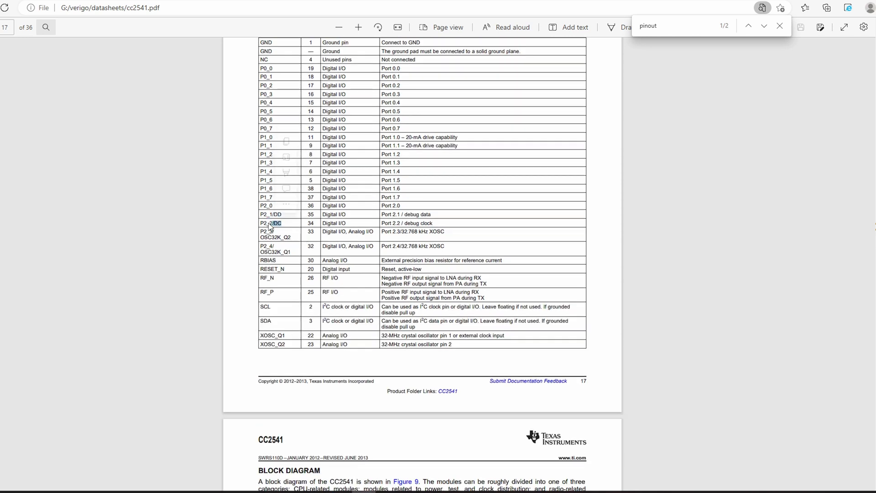
double_click(272, 269)
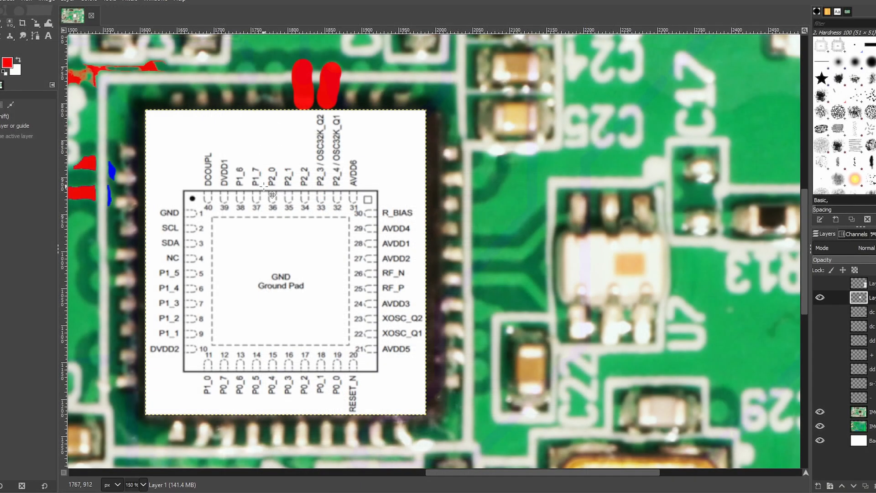
mouse_move(293, 195)
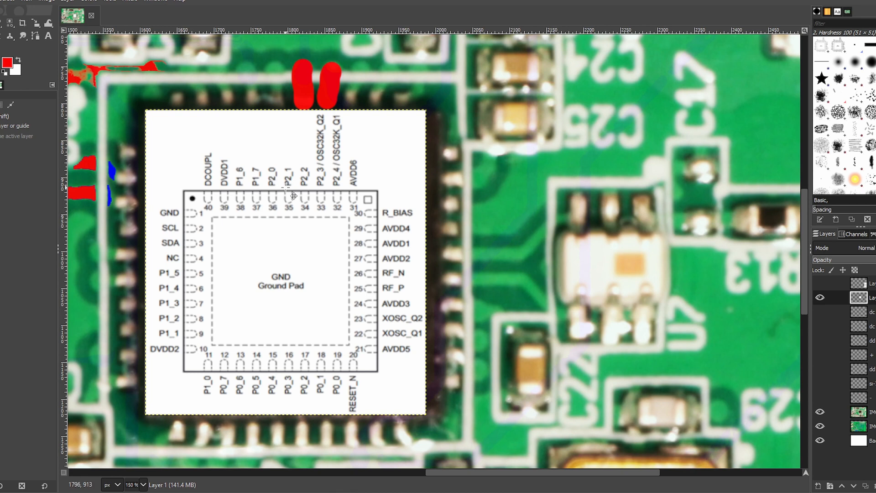
mouse_move(312, 185)
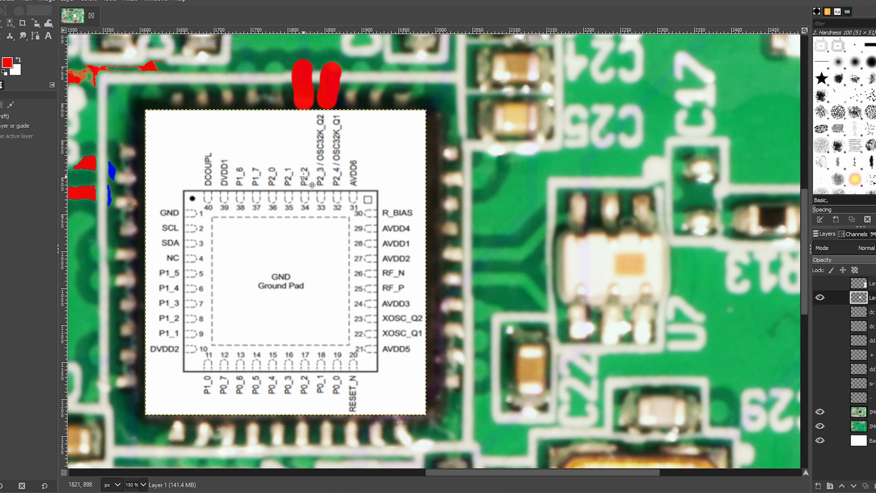
mouse_move(318, 213)
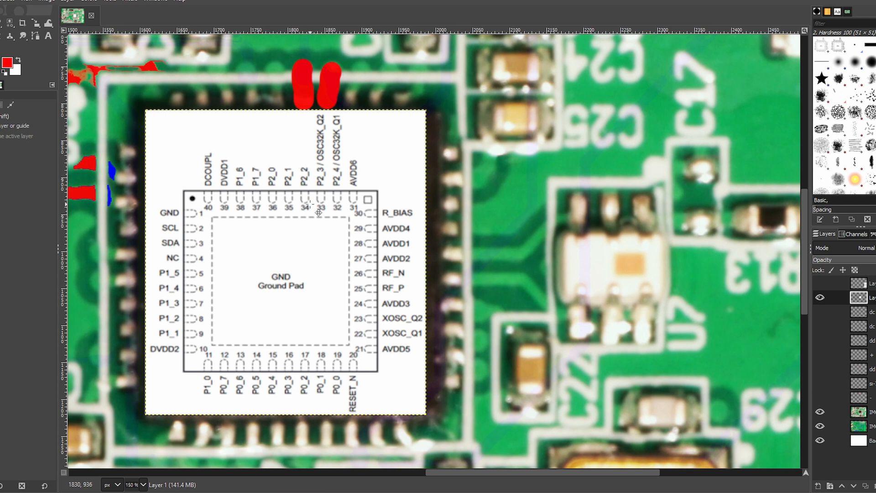
mouse_move(387, 102)
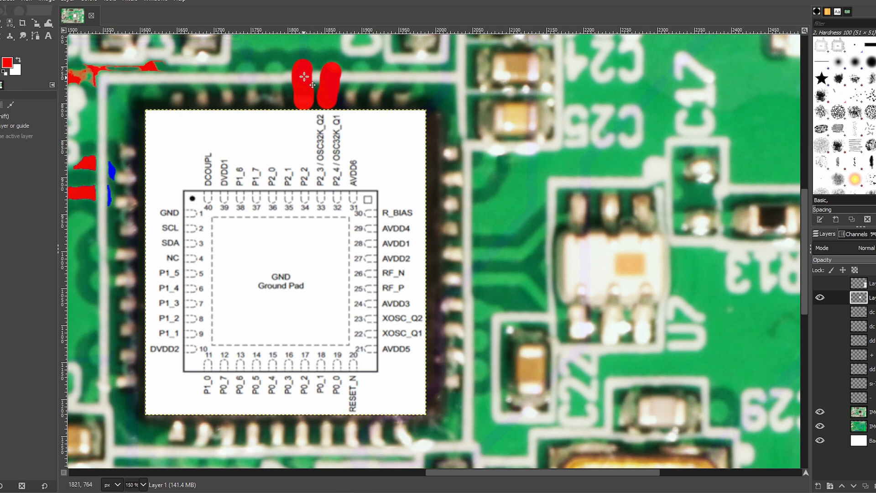
mouse_move(821, 407)
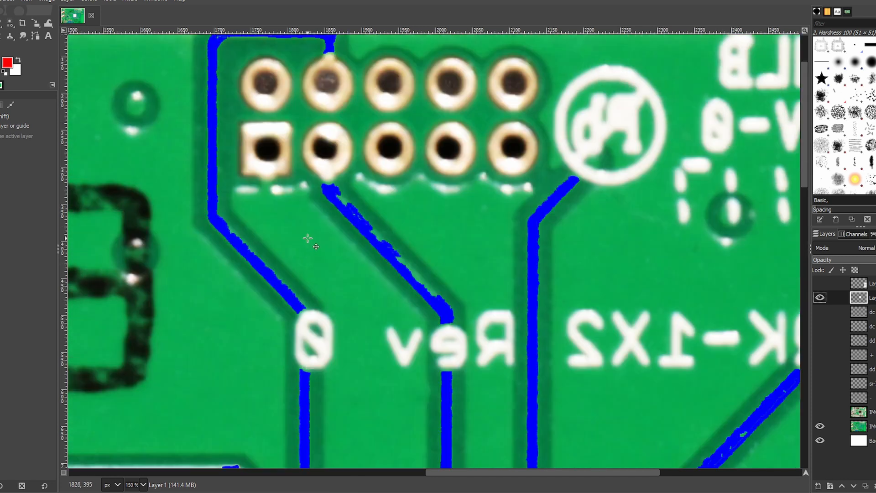
scroll(down, 3)
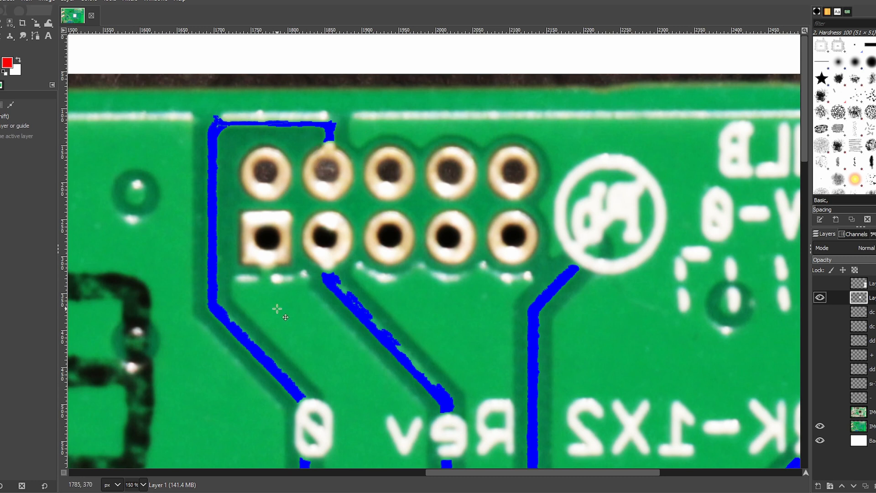
mouse_move(329, 230)
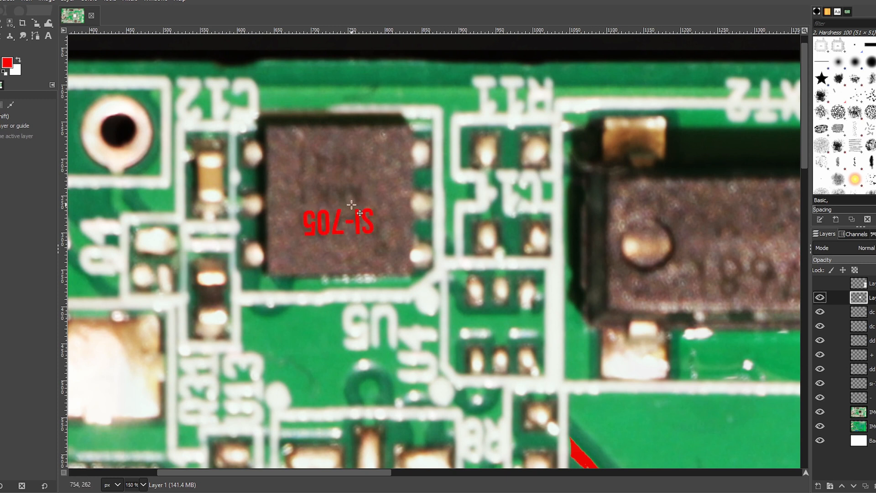
mouse_move(345, 218)
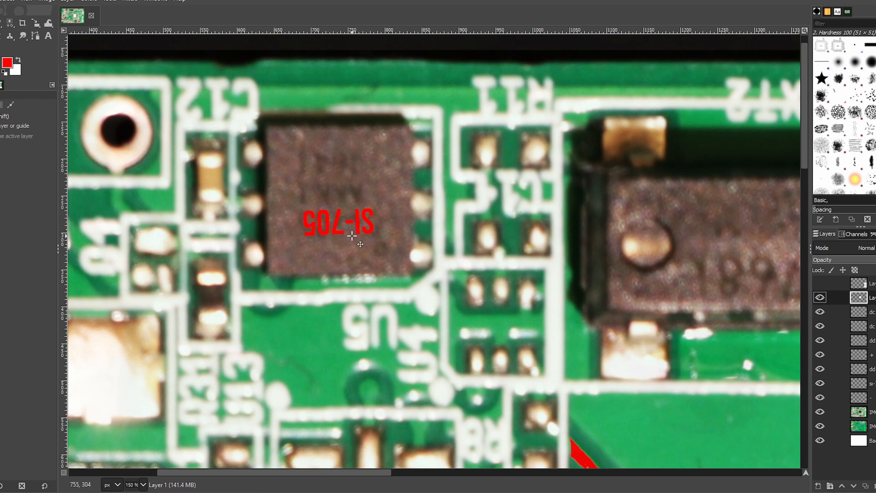
mouse_move(352, 192)
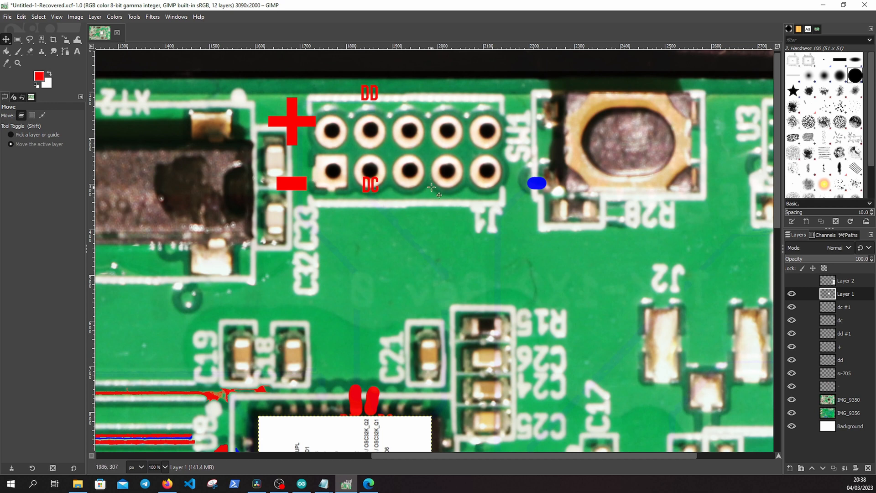
mouse_move(479, 223)
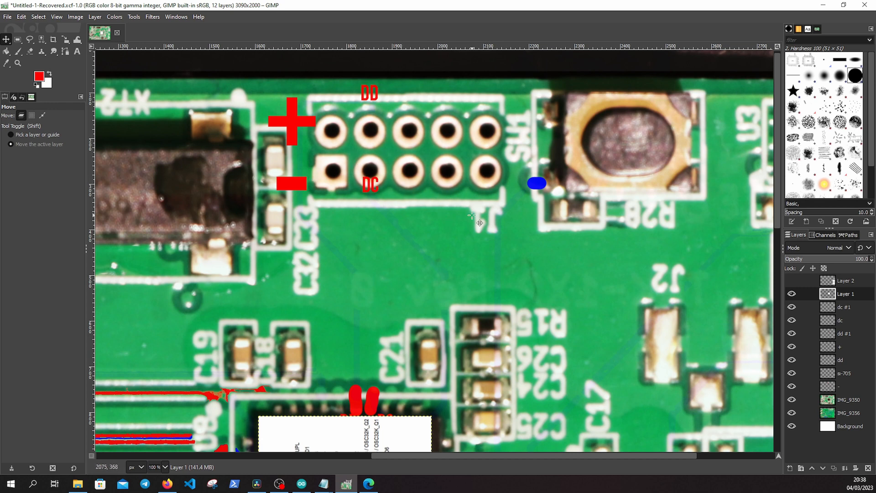
mouse_move(472, 206)
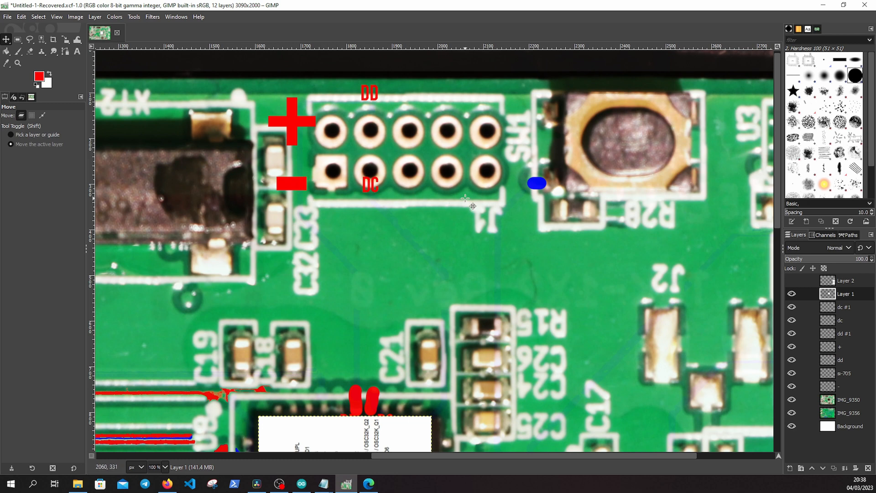
mouse_move(349, 92)
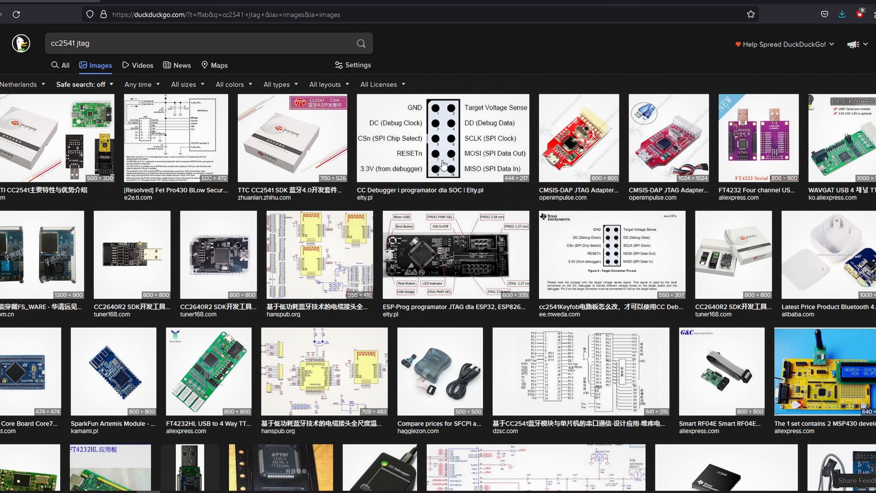
Enlarge the CC Debugger JTAG header pinout image showing the DC and DD pins
click(442, 138)
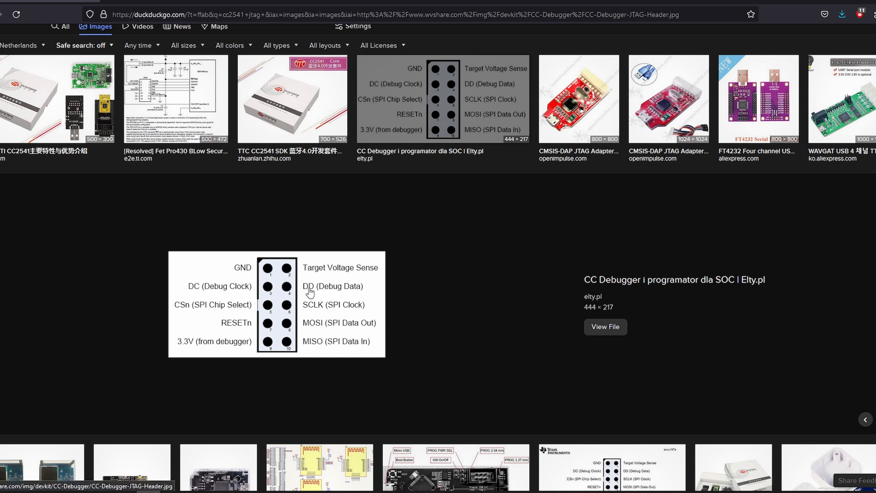
mouse_move(295, 313)
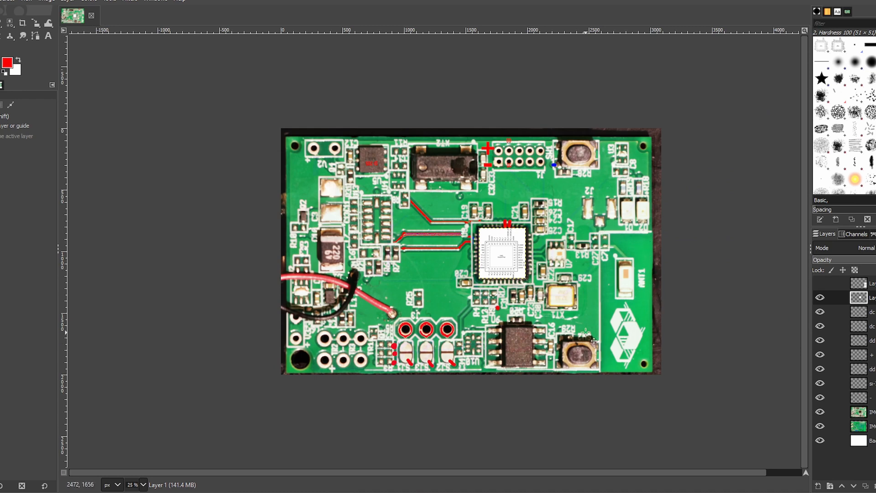
mouse_move(609, 389)
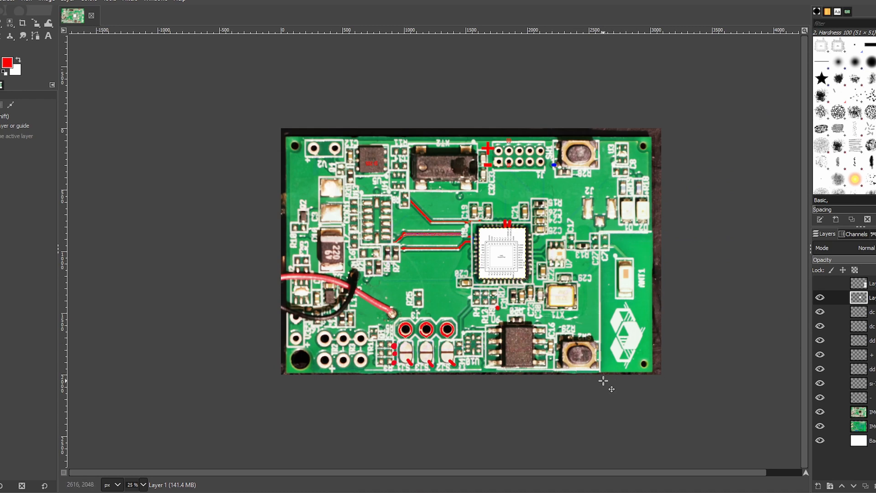
Paste the JTAG header pinout diagram as a new layer onto the board photo
click(821, 283)
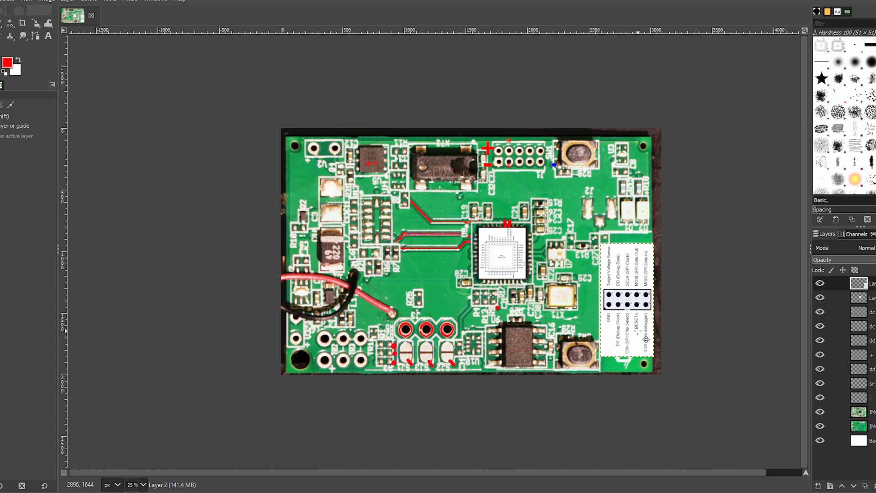
mouse_move(595, 170)
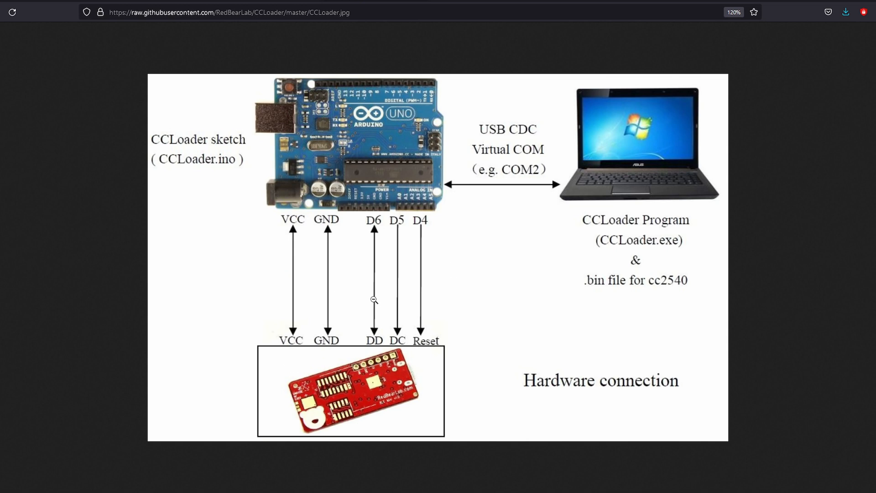
mouse_move(413, 227)
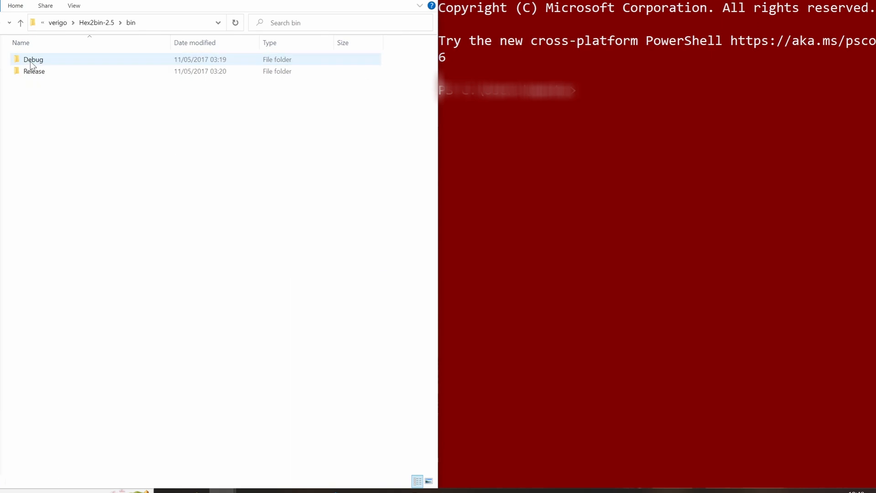
Reach mot2bin.exe in Hex2bin's Release folder and the timer1 Debug\Exe hex file
double_click(33, 71)
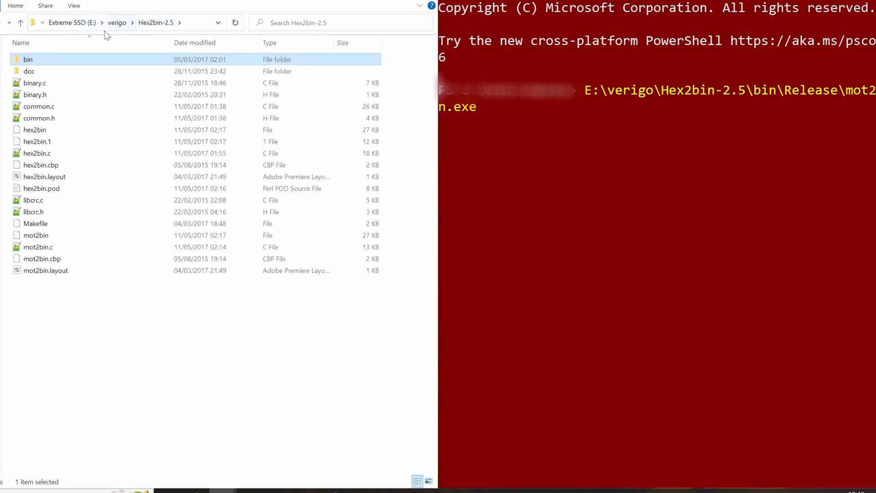
click(20, 22)
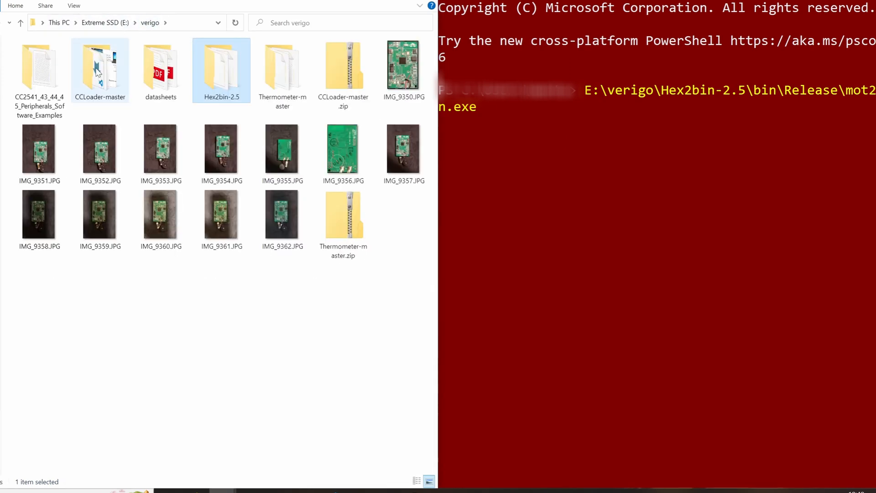
double_click(39, 71)
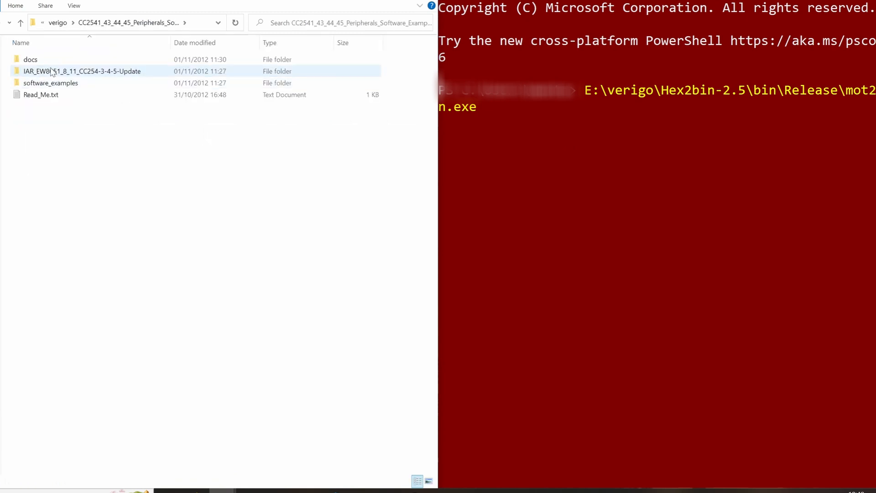
double_click(50, 83)
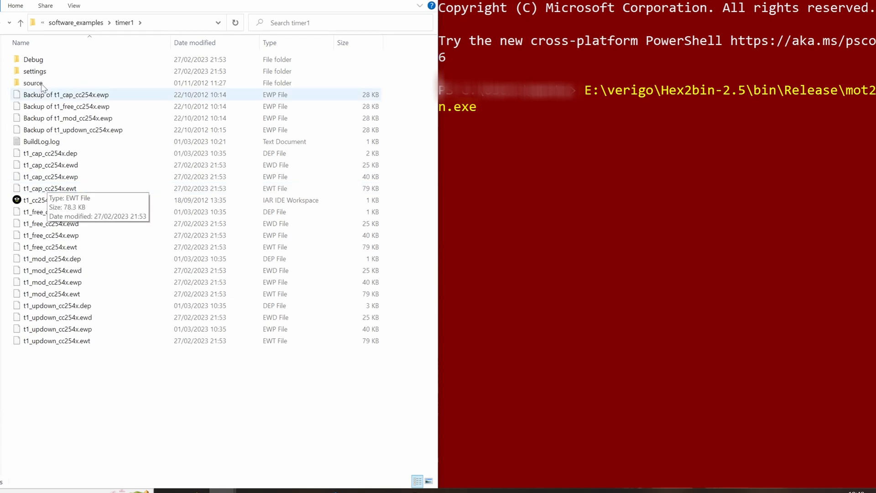
double_click(33, 59)
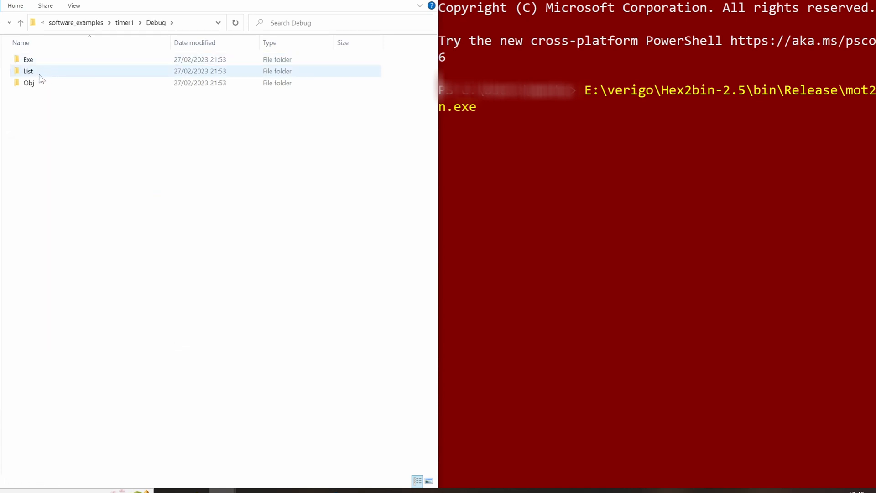
double_click(29, 60)
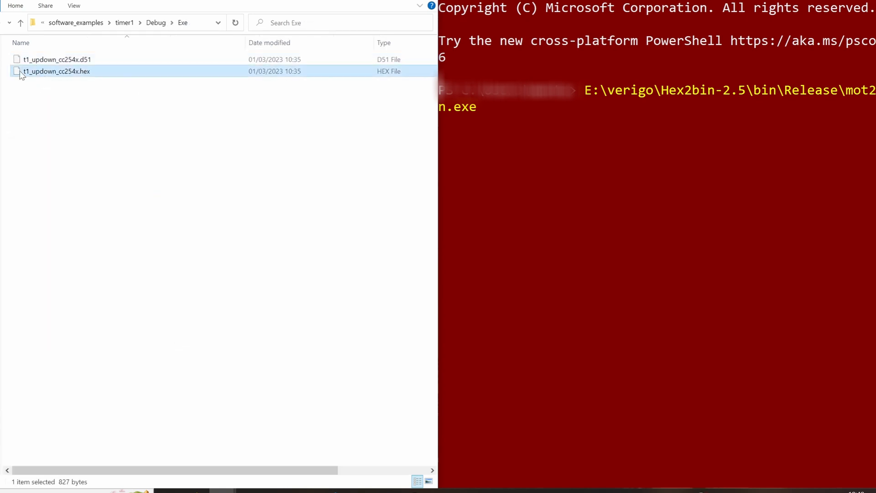
mouse_move(56, 71)
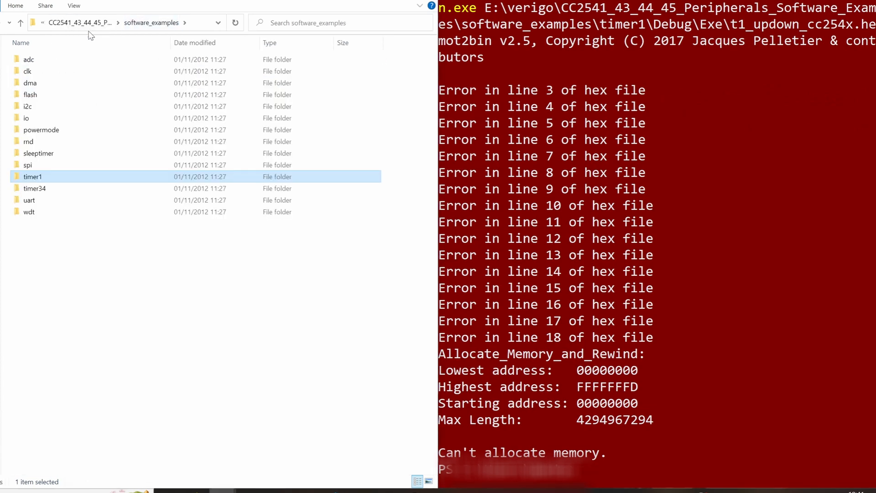
Add CCLoader_x86_64.exe from CCLoader-master\Windows to the command with port argument 1
click(20, 22)
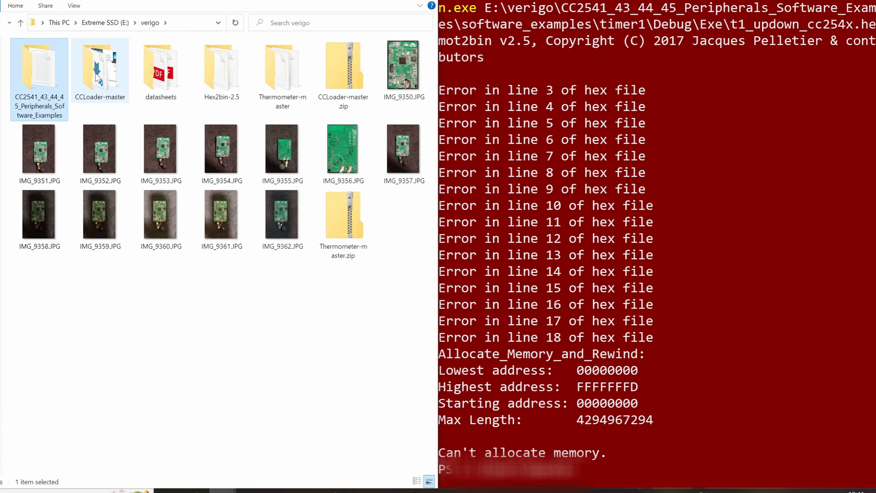
double_click(100, 65)
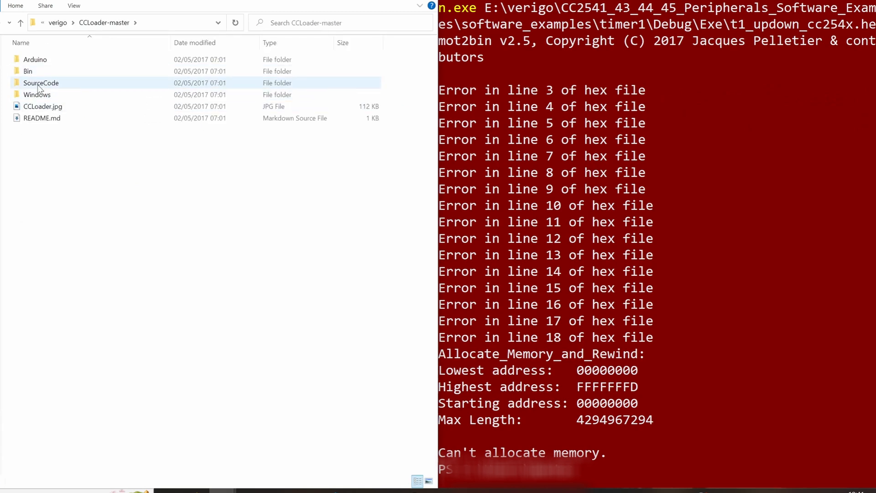
double_click(37, 94)
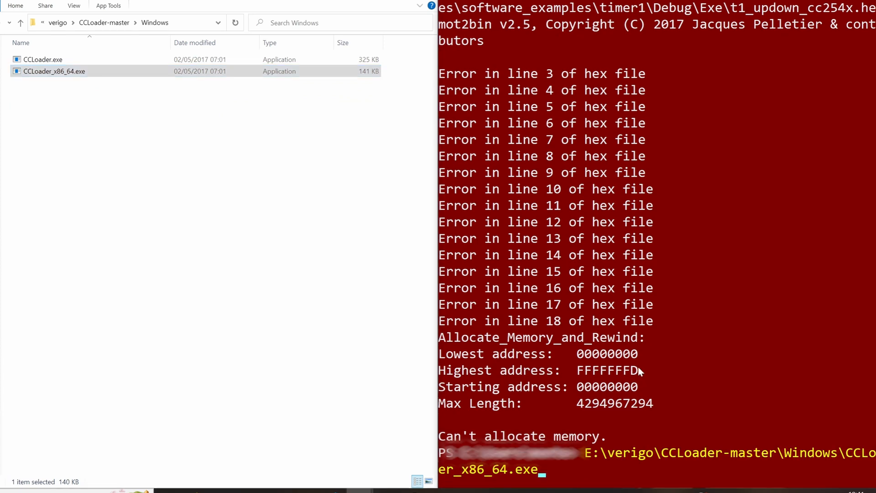
text(1)
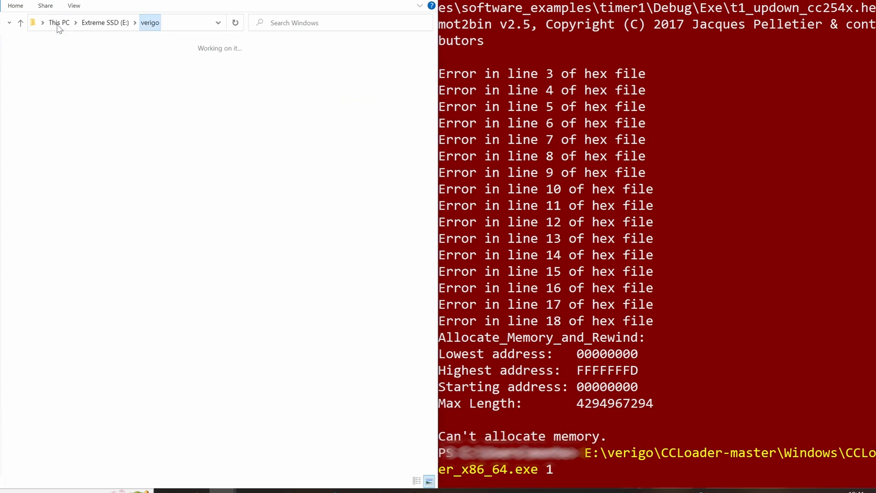
Append the converted t1_updown_cc254x.bin file path and a trailing 0
click(100, 64)
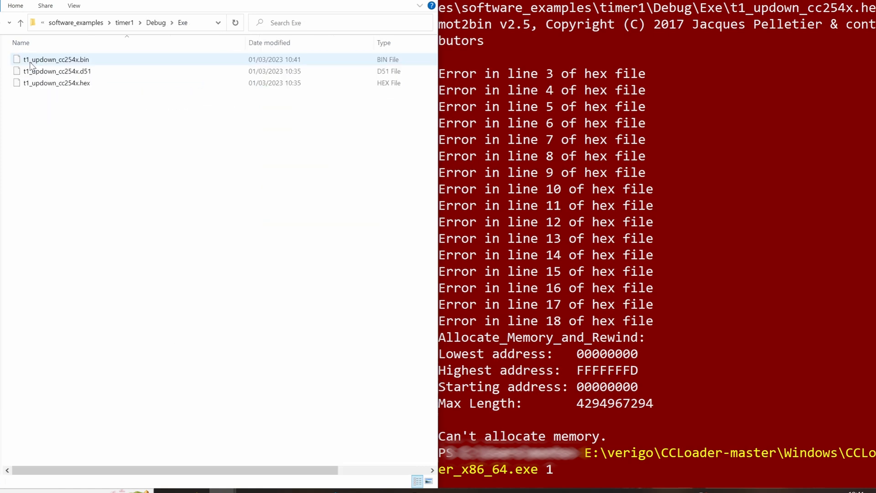
click(56, 60)
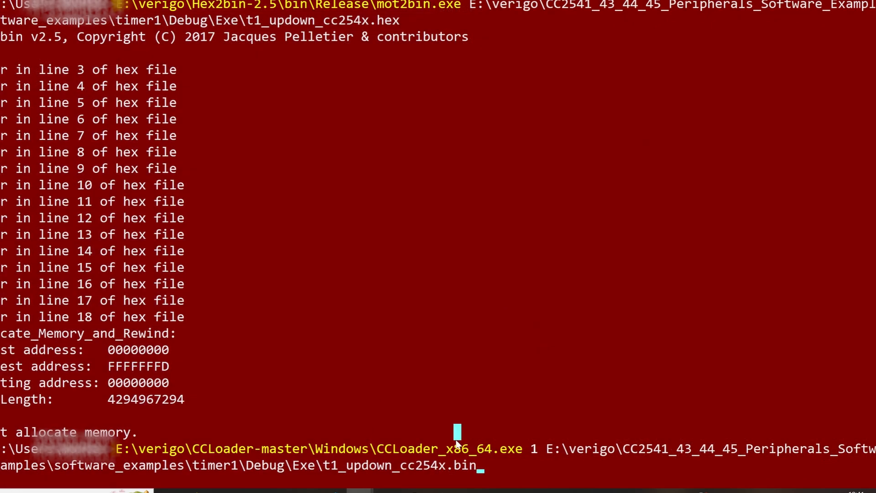
text(0)
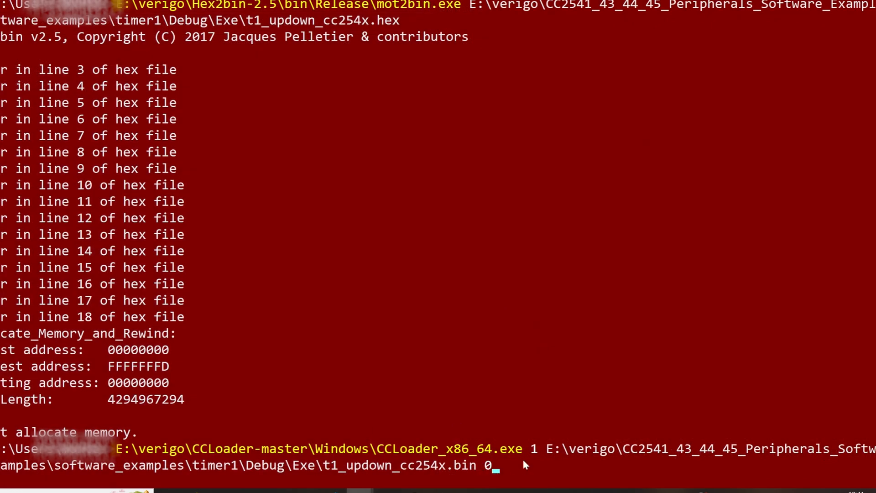